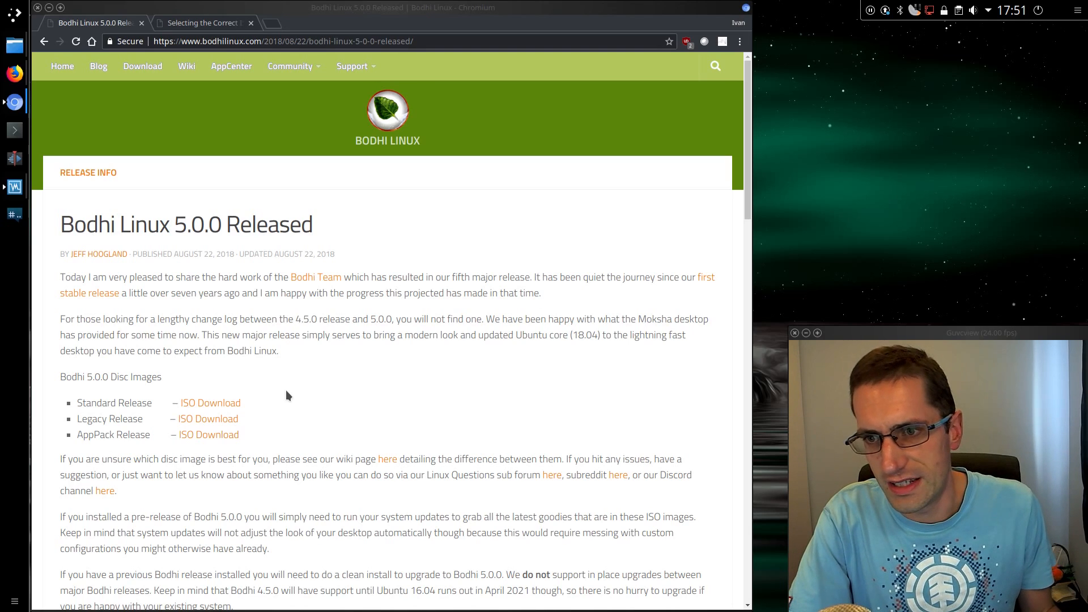
mouse_move(290, 382)
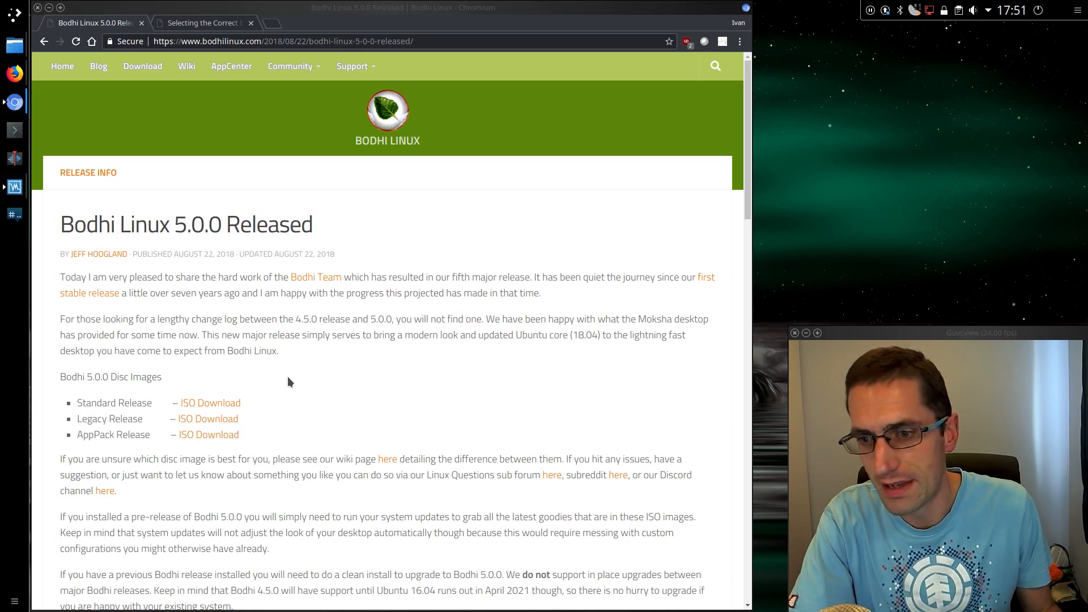
Scroll down through the Bodhi 5.0.0 release announcement in Chromium
scroll(down, 3)
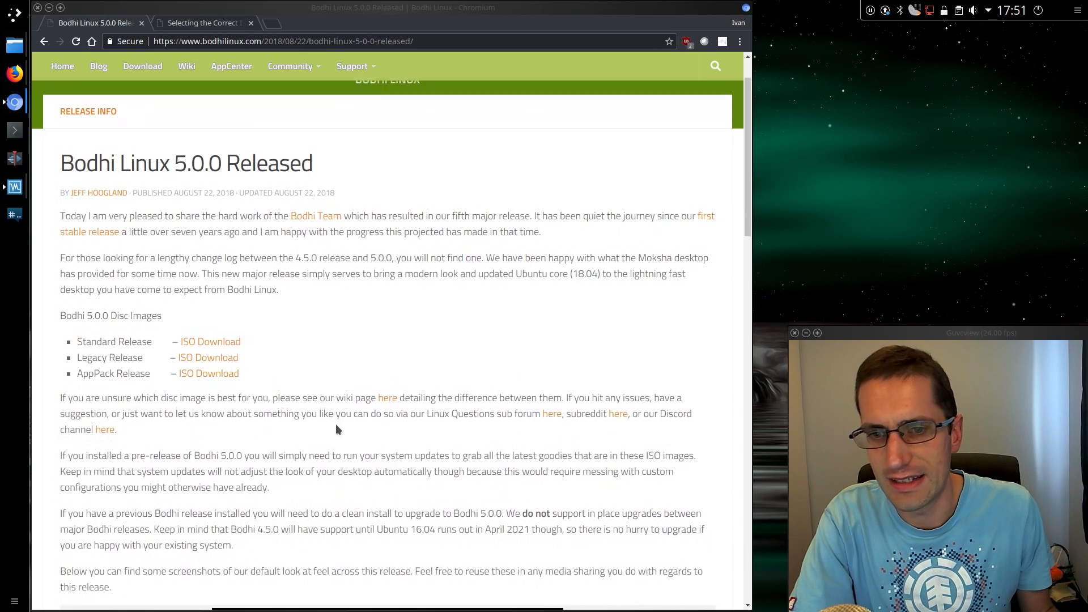
scroll(down, 3)
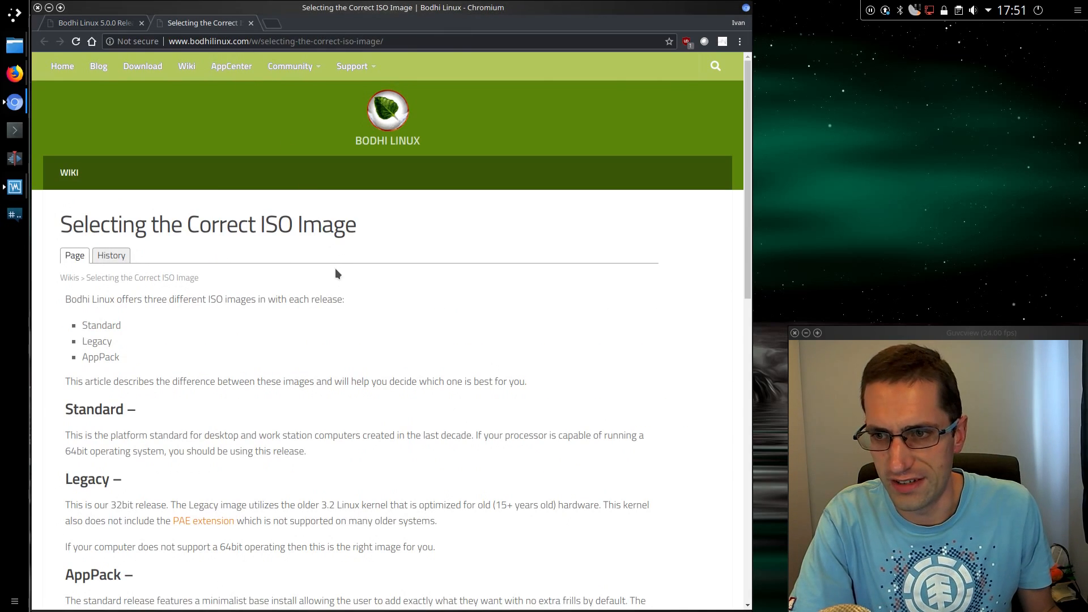
mouse_move(351, 356)
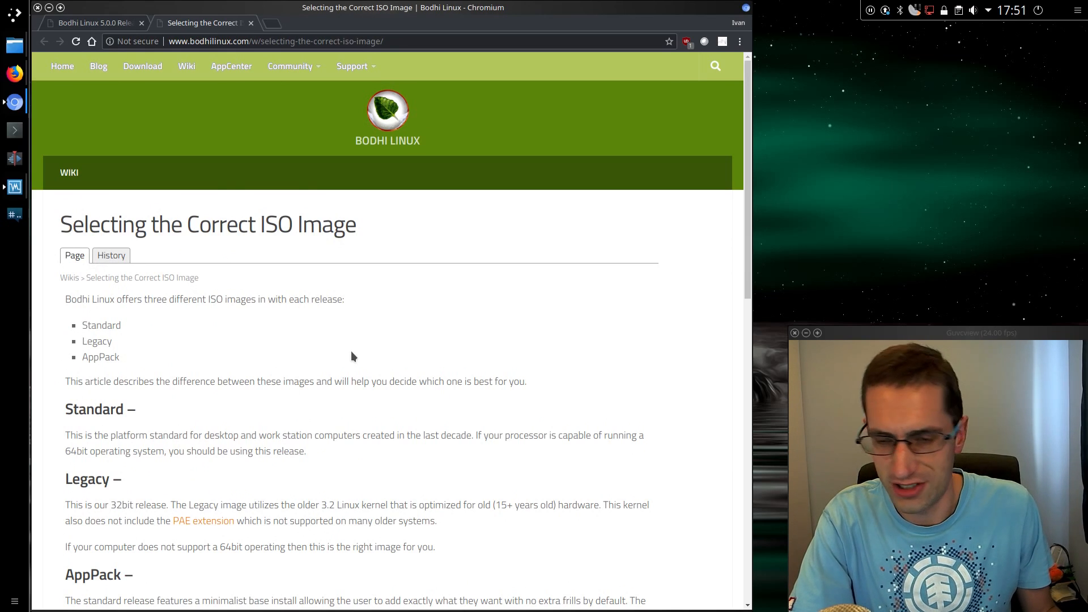
mouse_move(184, 429)
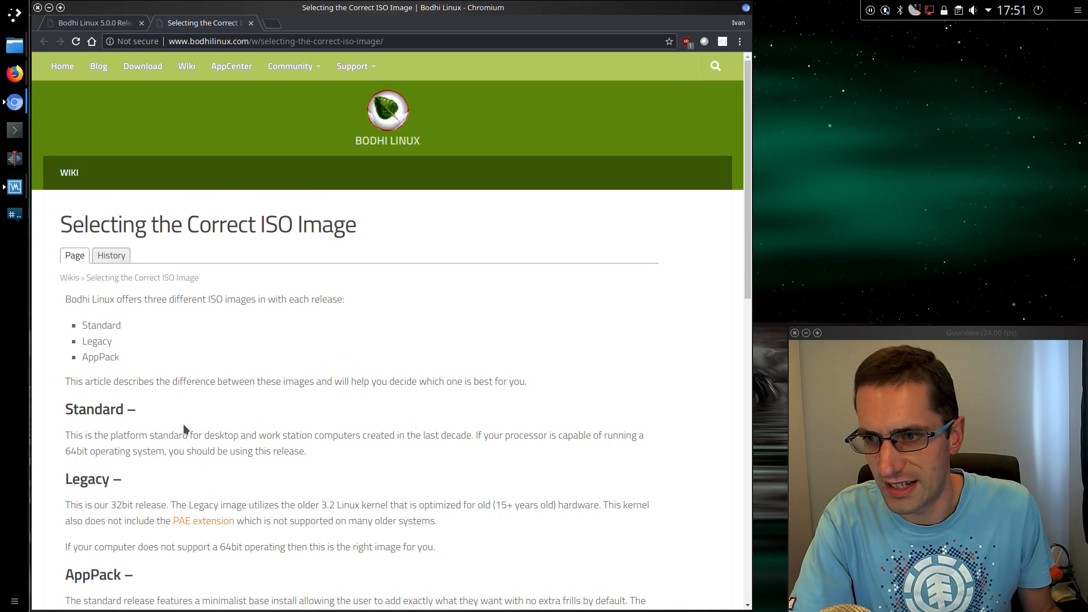
Scroll the wiki page past the Standard and Legacy images to AppPack's default applications
scroll(down, 3)
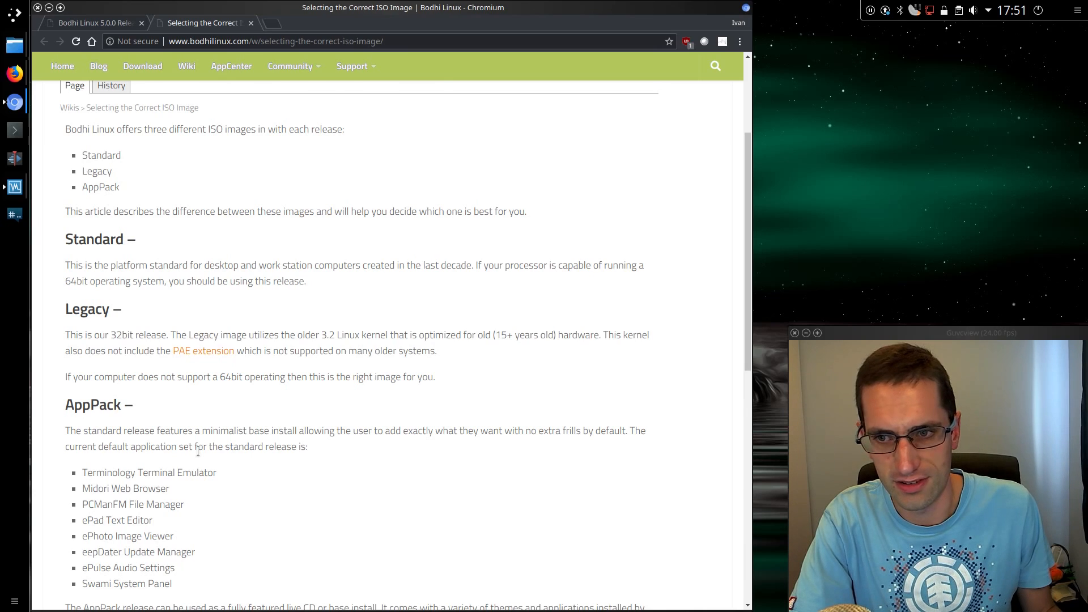
mouse_move(194, 458)
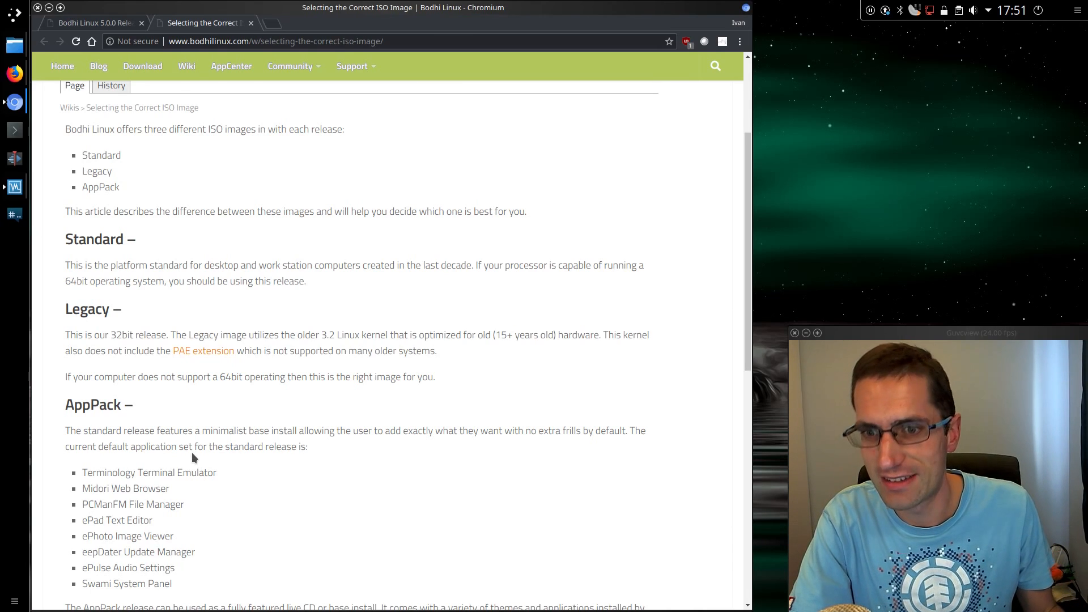
scroll(down, 3)
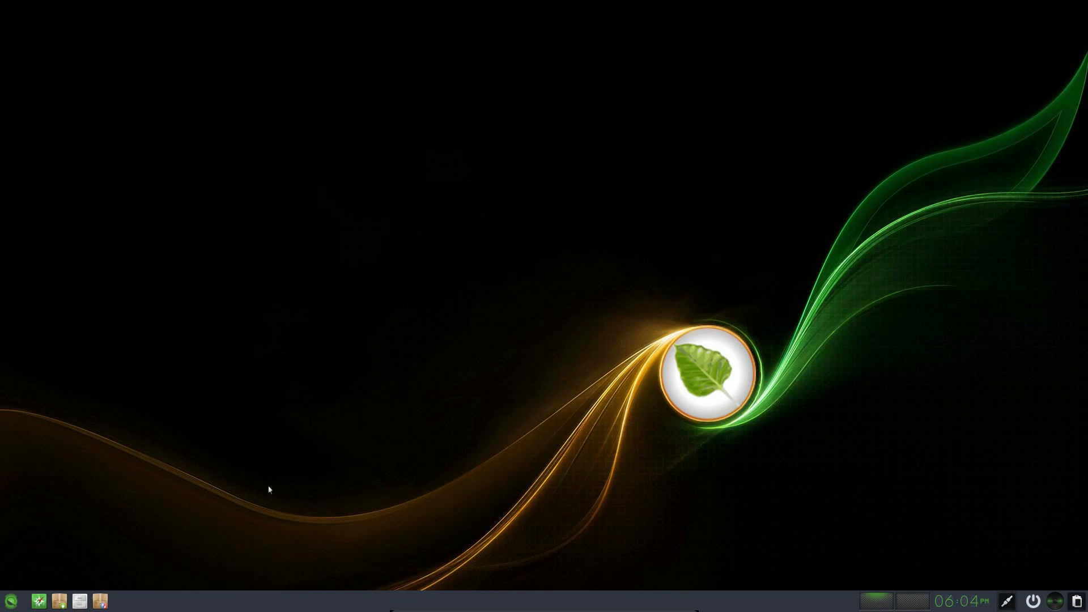
Start the Terminology terminal from the shelf launcher after a stray 'Vlc' search
click(9, 601)
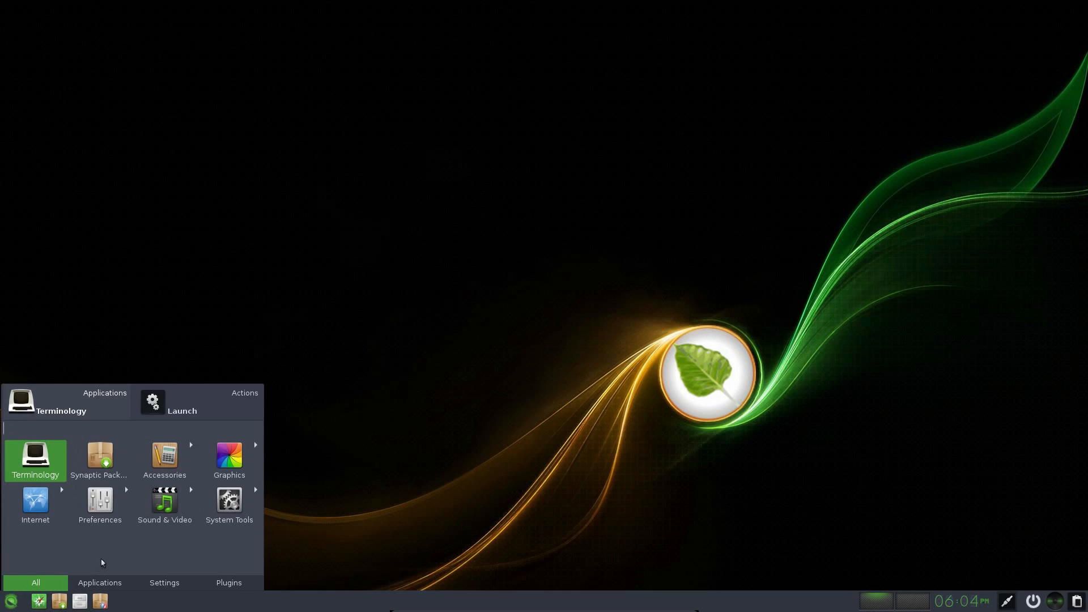
mouse_move(114, 546)
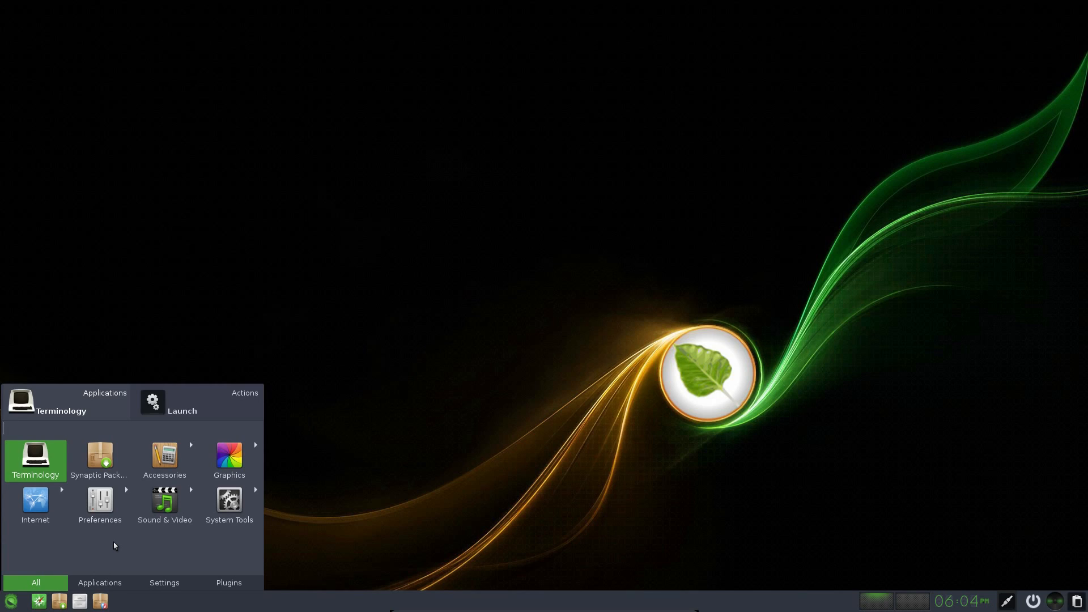
text(Vlc)
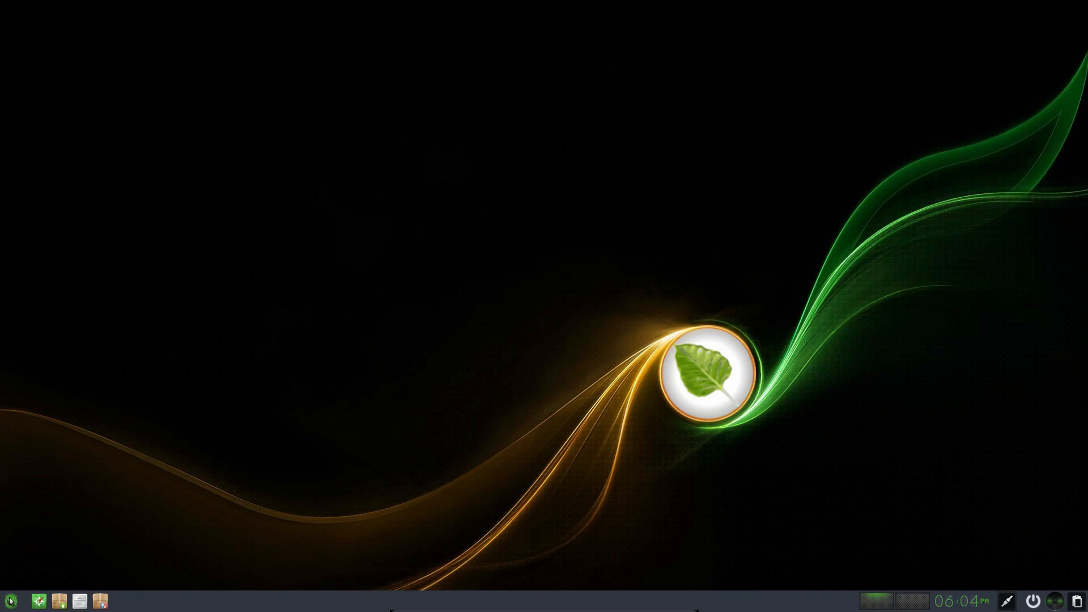
click(11, 601)
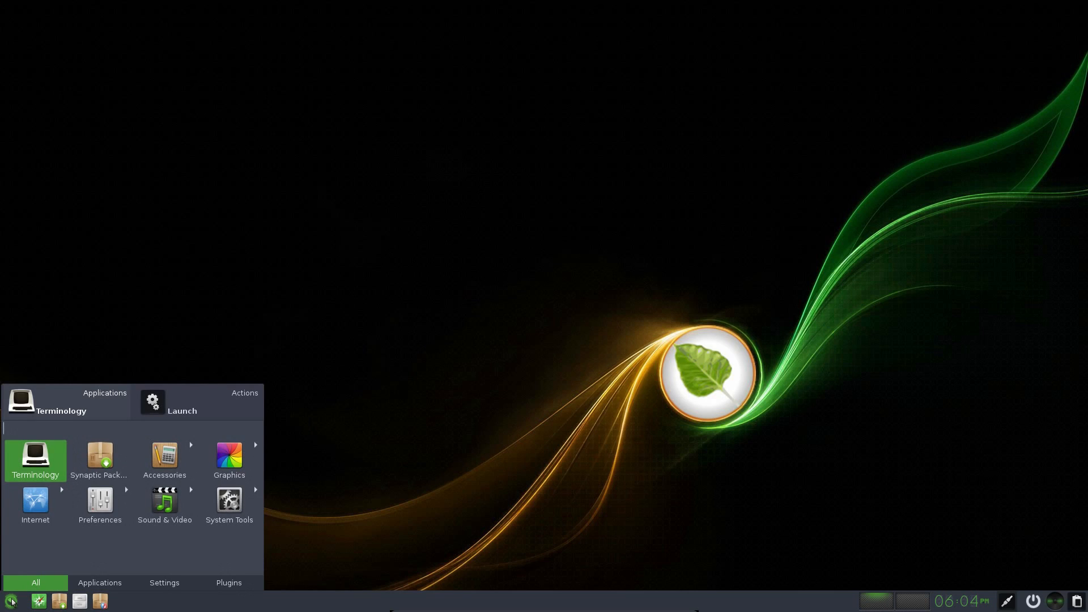
click(34, 460)
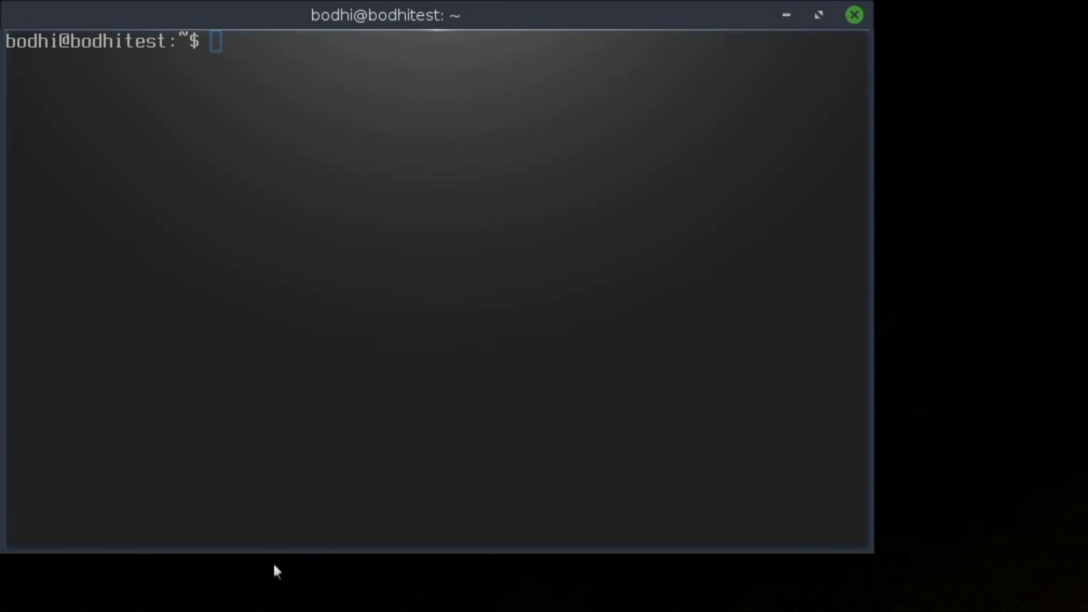
Run free -m to report memory usage (16040 MB total)
text(fre)
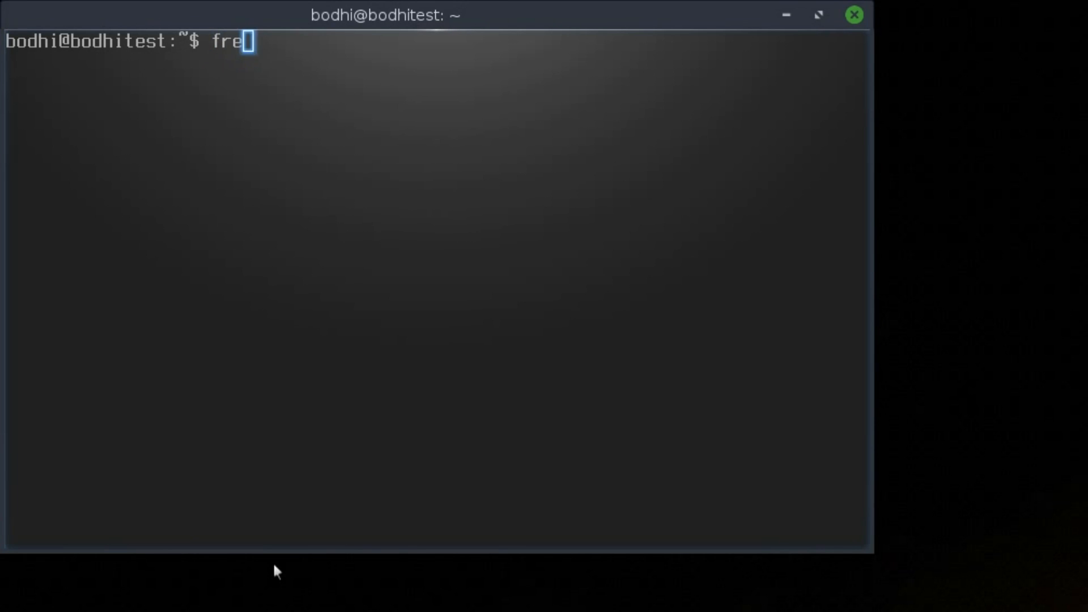
text(e -m)
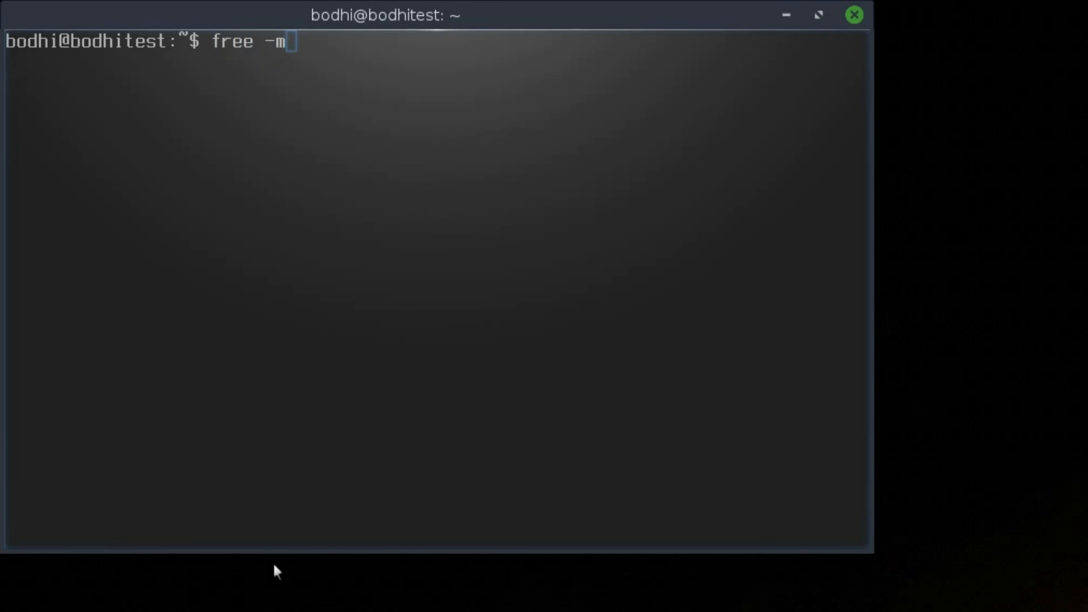
key(Return)
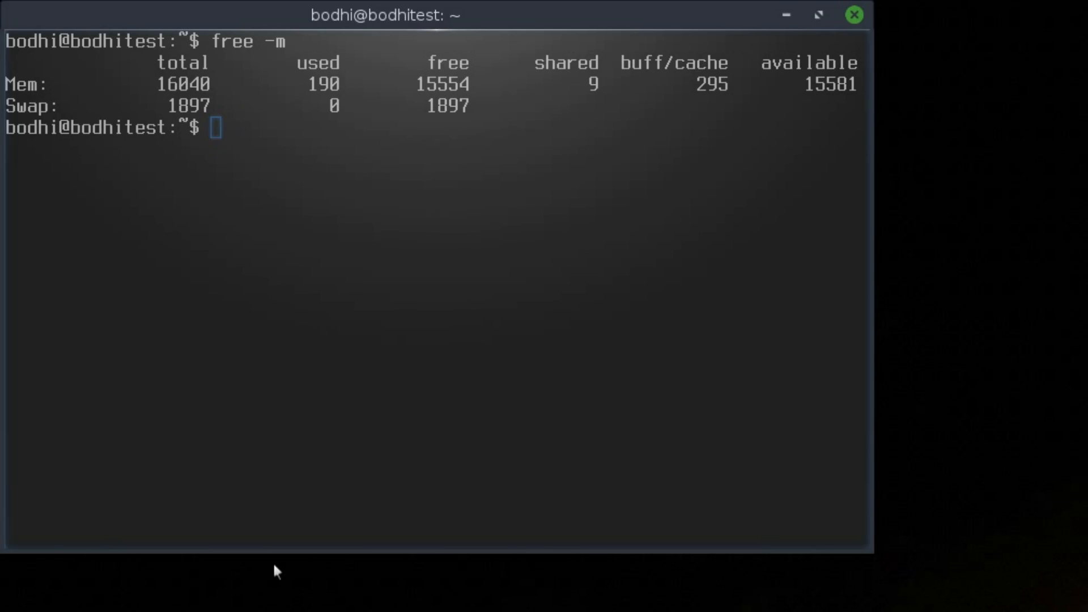
Run uname -a twice for kernel 4.15.0-20-generic, then lsb_release -a
text(uname -a)
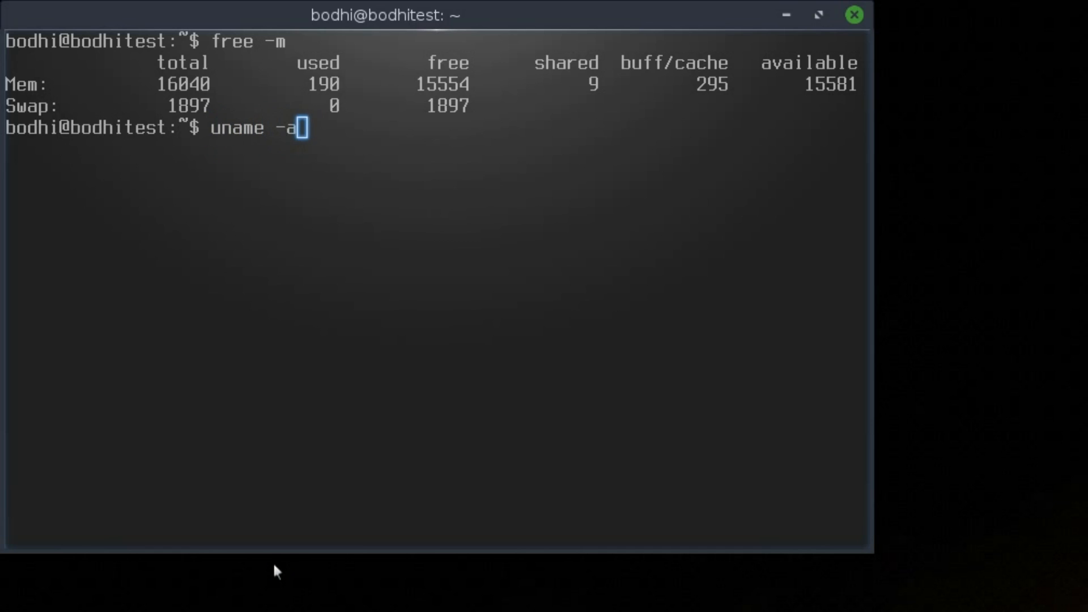
key(Return)
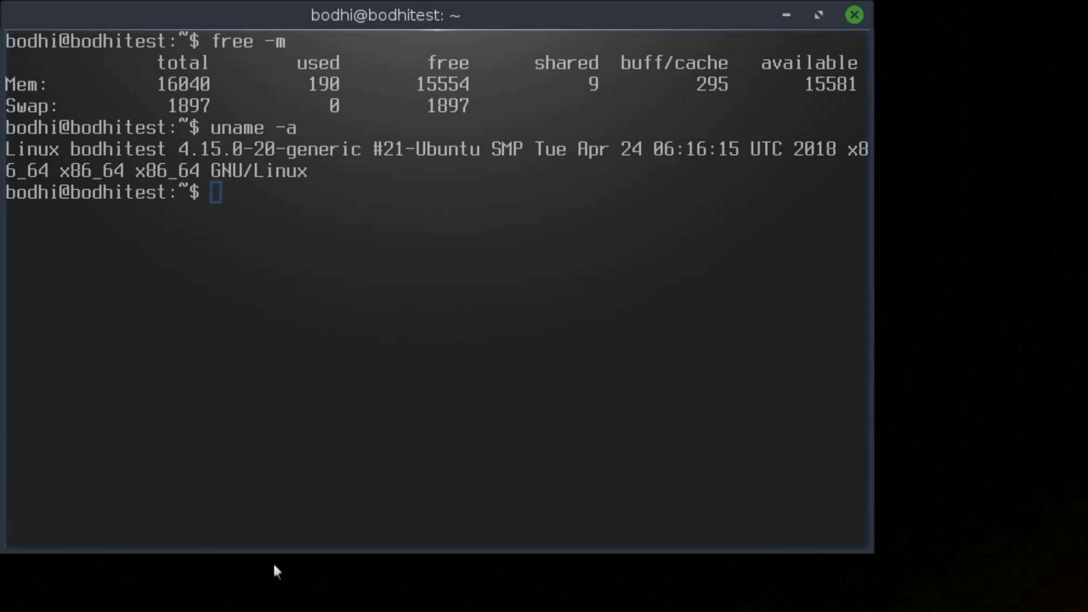
key(Return)
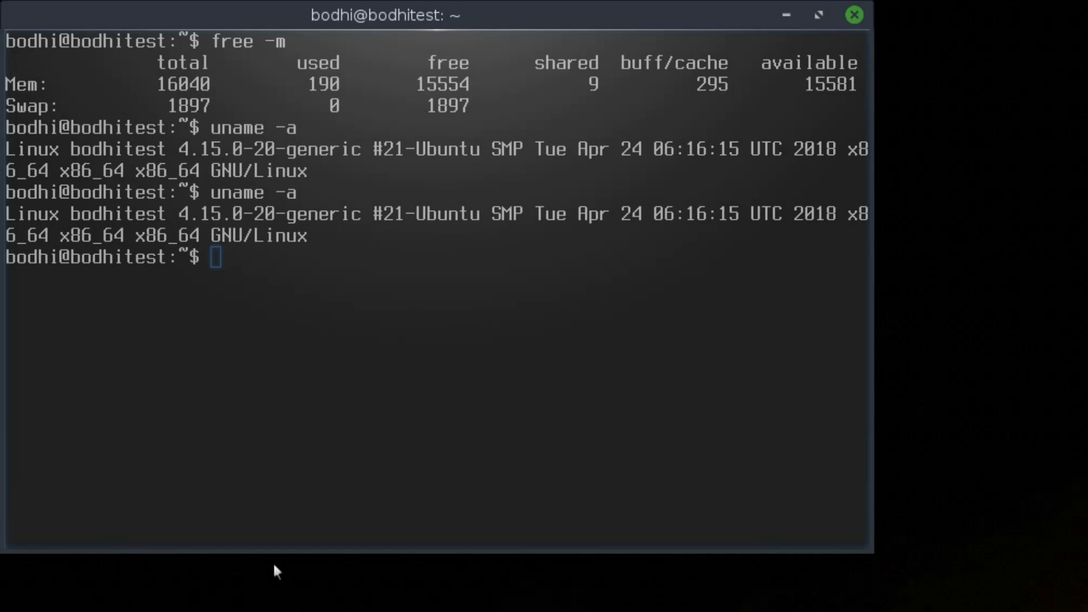
text(lsb)
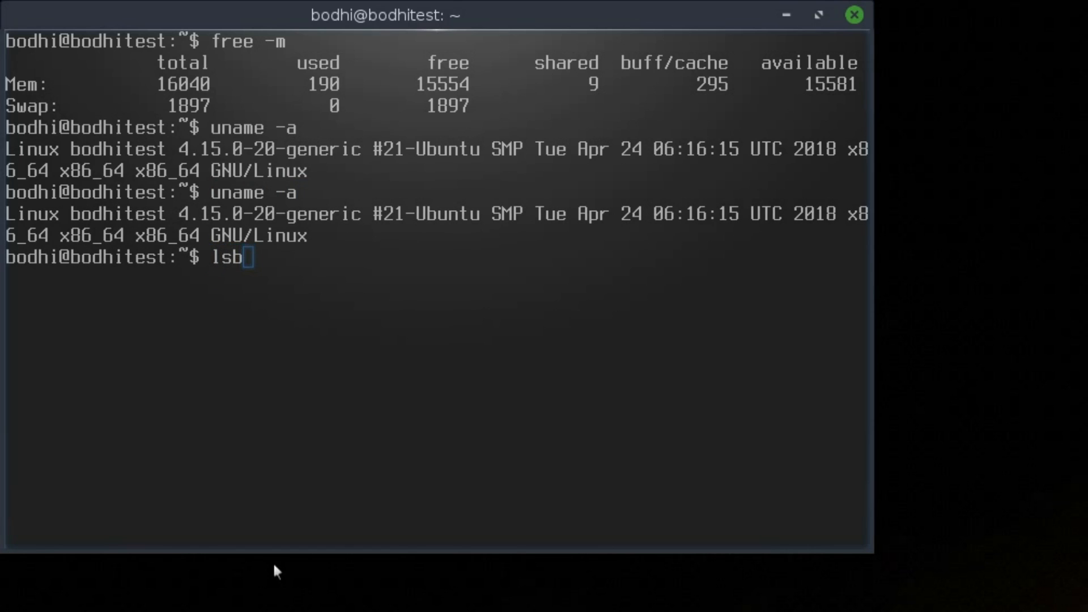
text(_release -a)
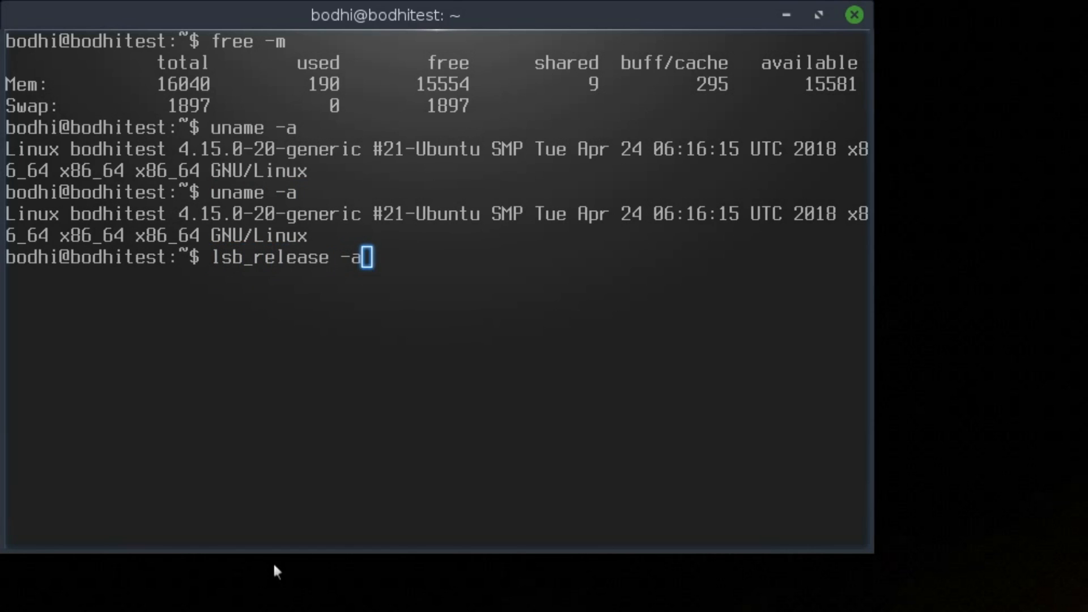
key(Return)
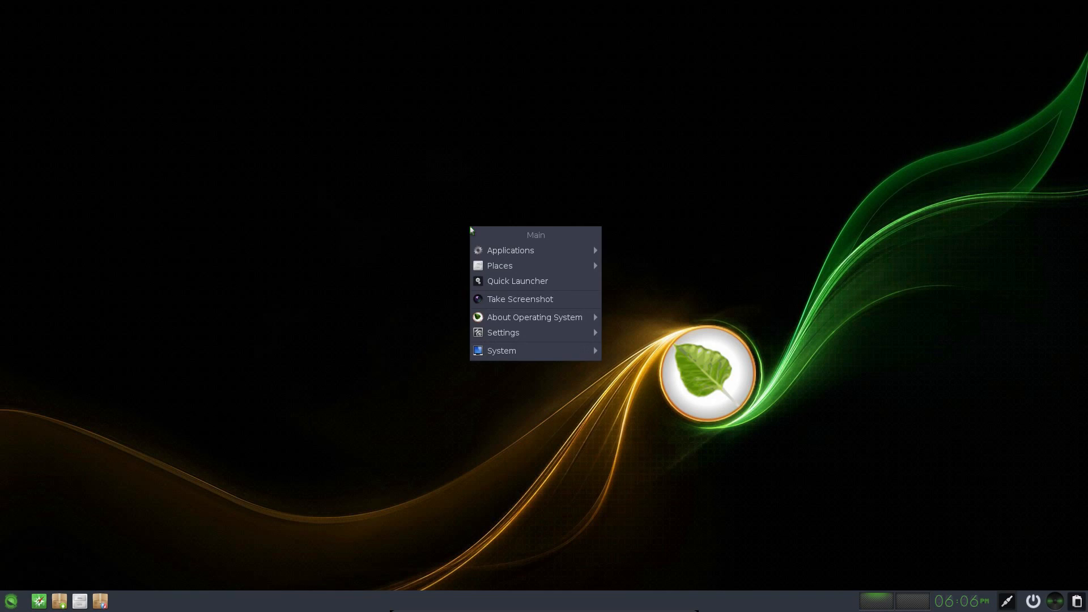
mouse_move(503, 332)
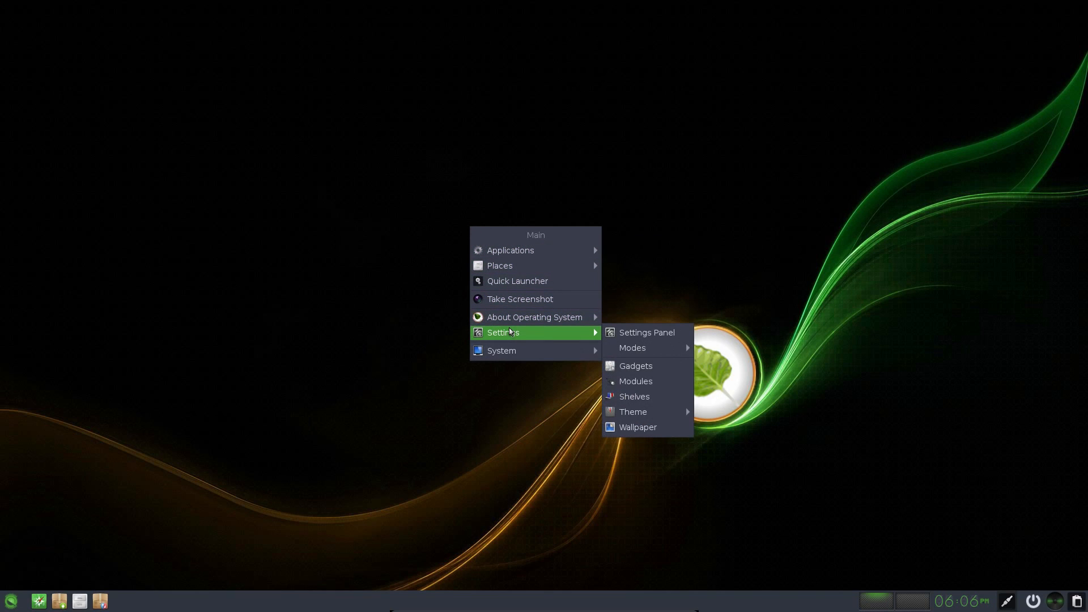
mouse_move(631, 347)
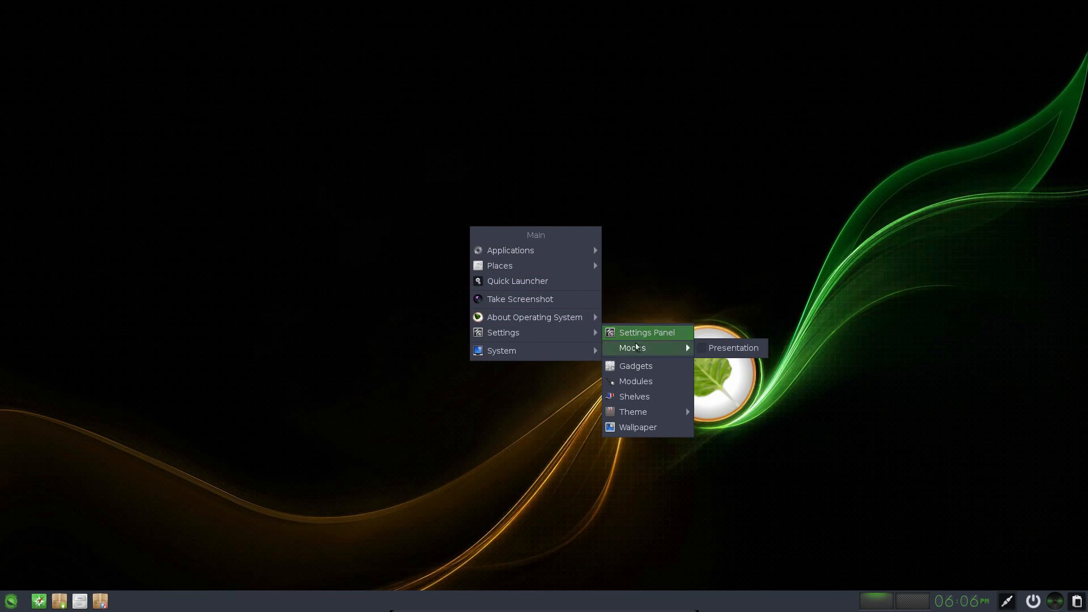
mouse_move(635, 381)
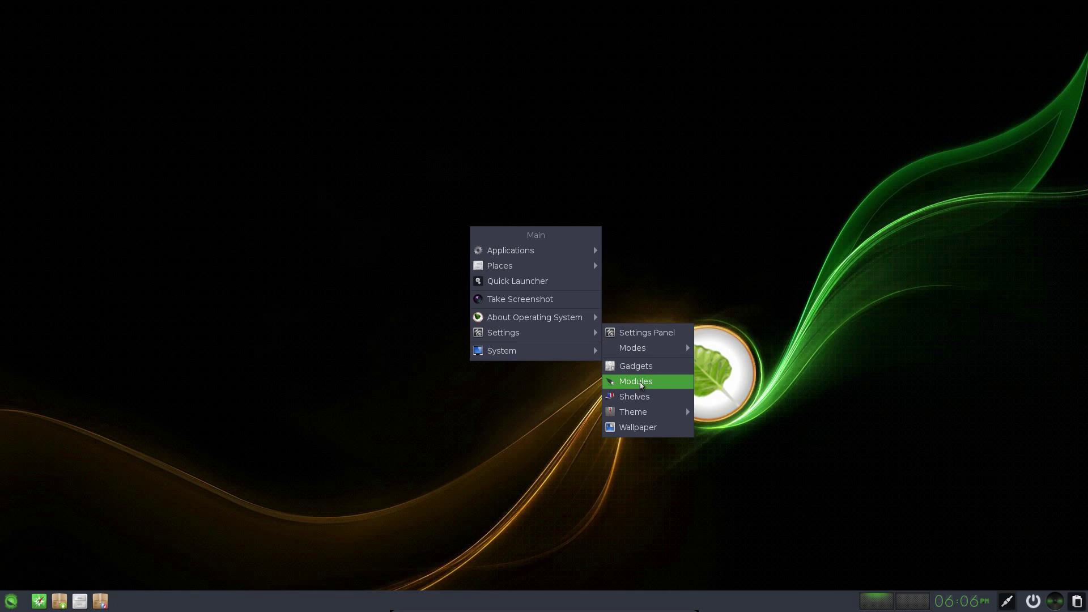
mouse_move(640, 386)
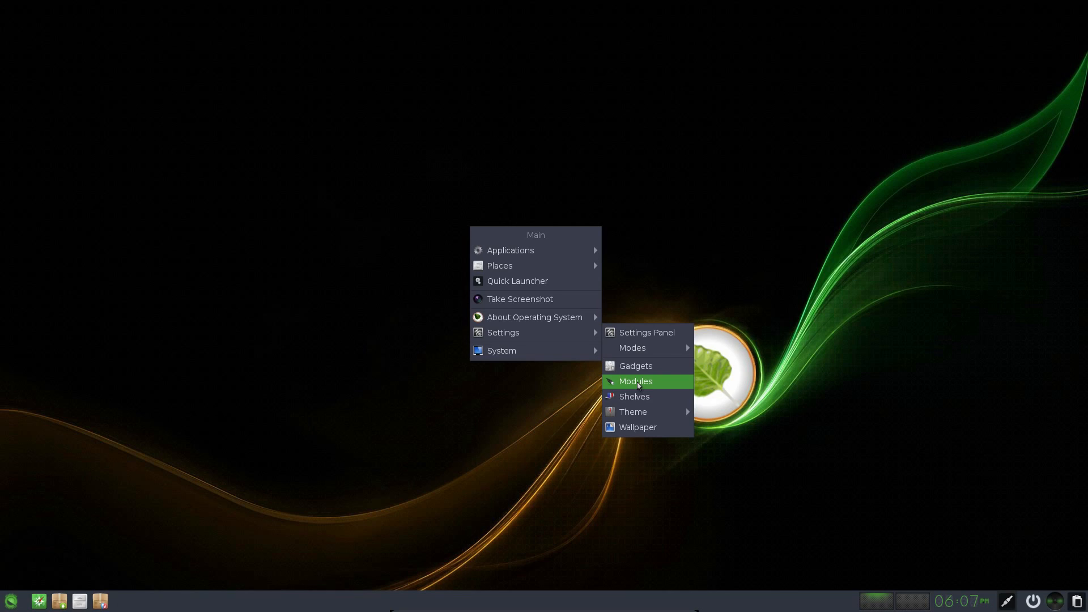
mouse_move(633, 411)
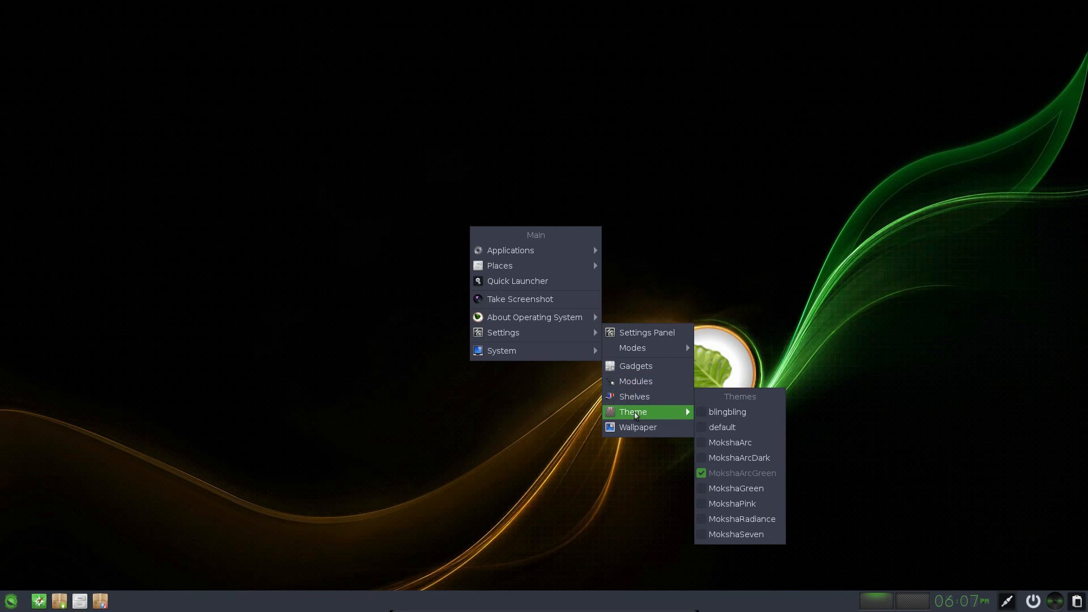
mouse_move(672, 417)
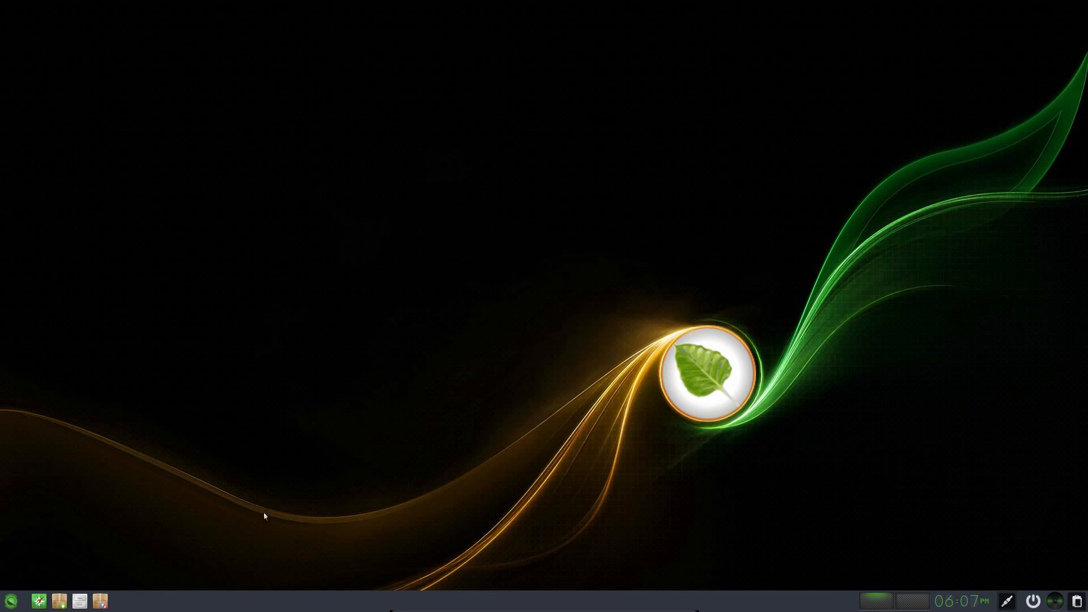
Show the clock's monthly calendar and the systray media menu (Vlc, Clear, Settings)
click(10, 601)
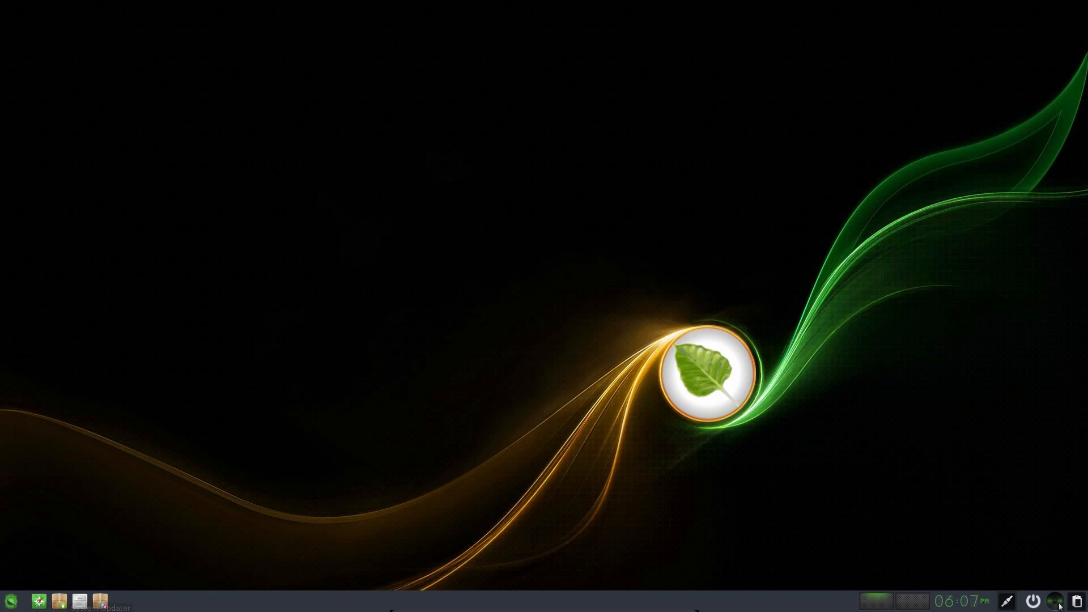
click(959, 601)
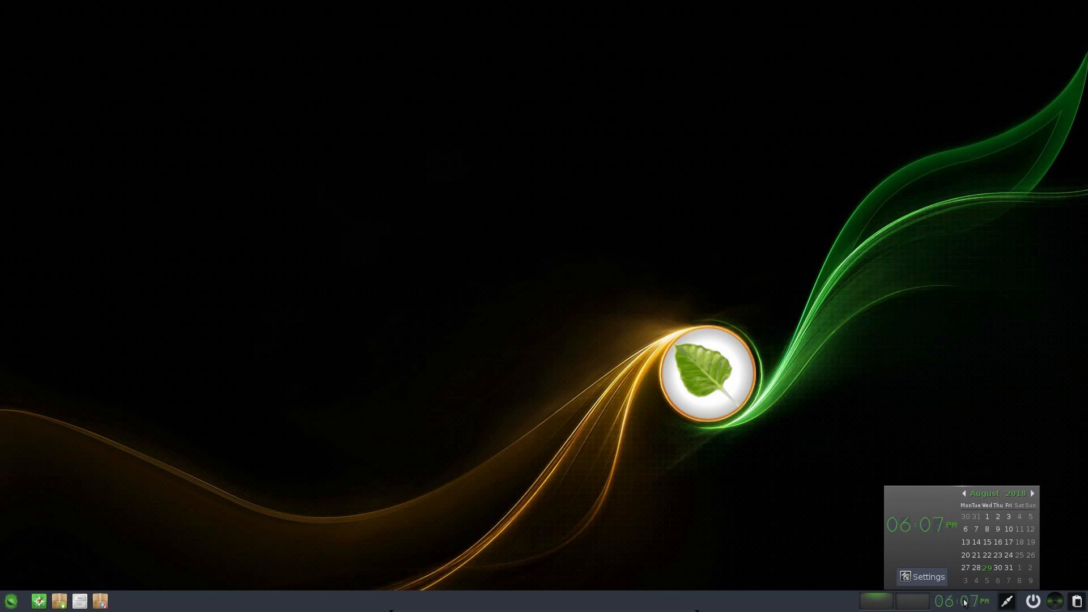
click(958, 600)
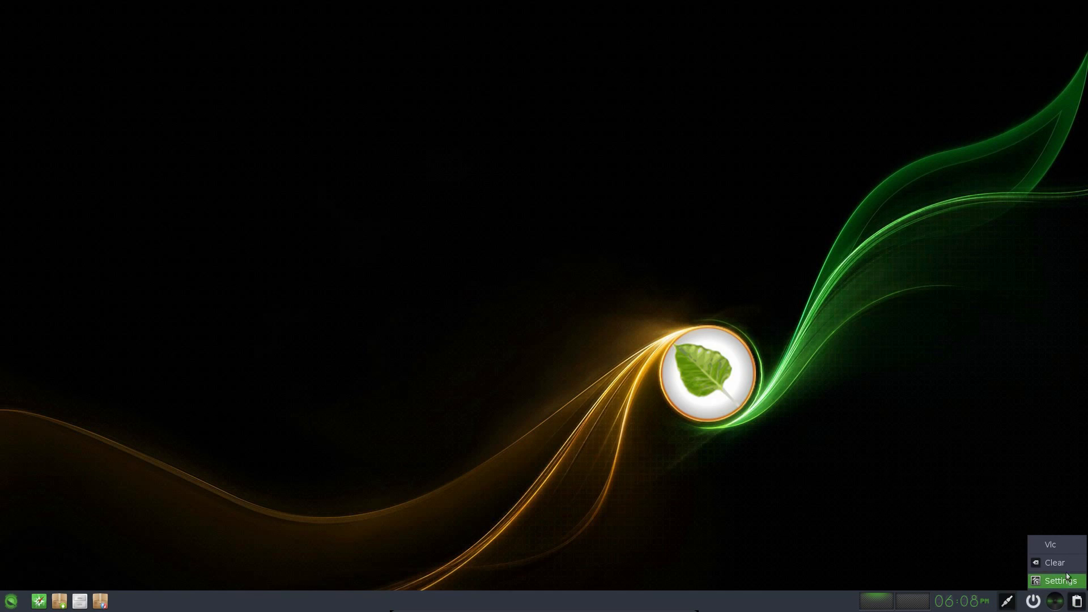
mouse_move(994, 534)
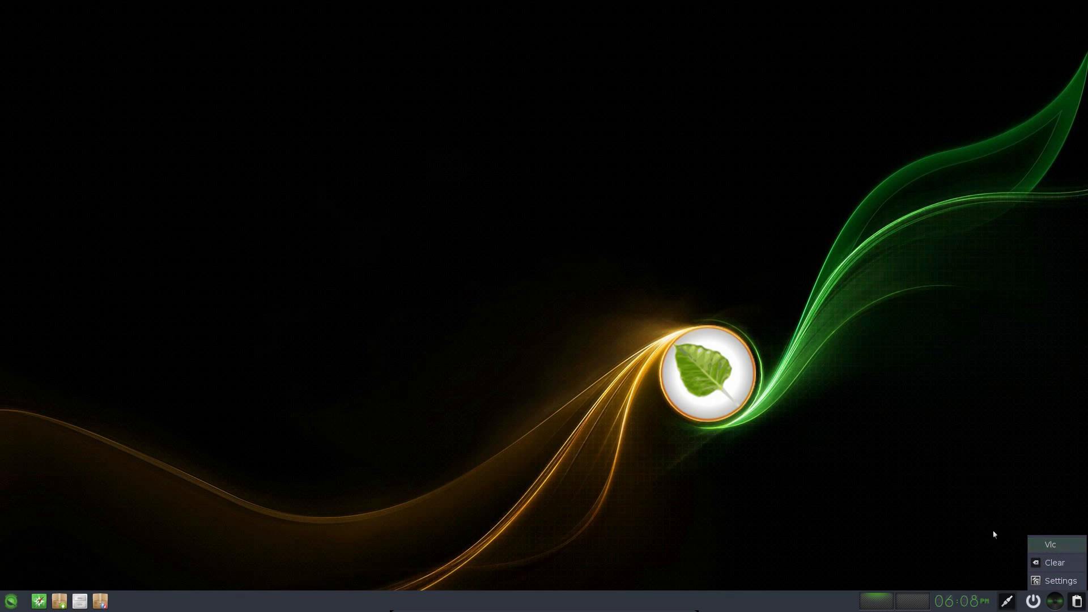
click(431, 251)
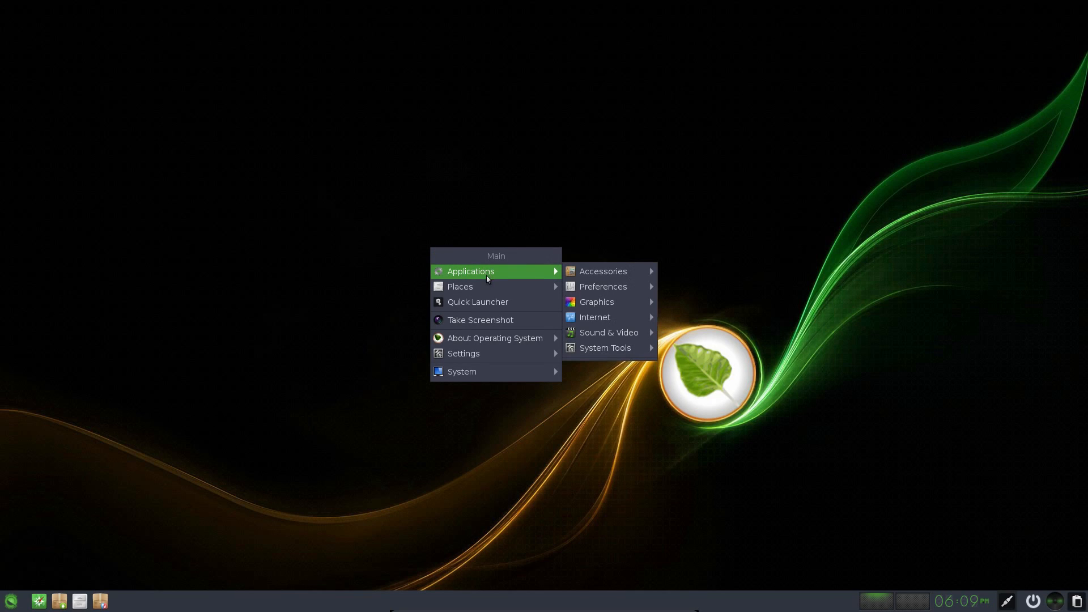
mouse_move(596, 306)
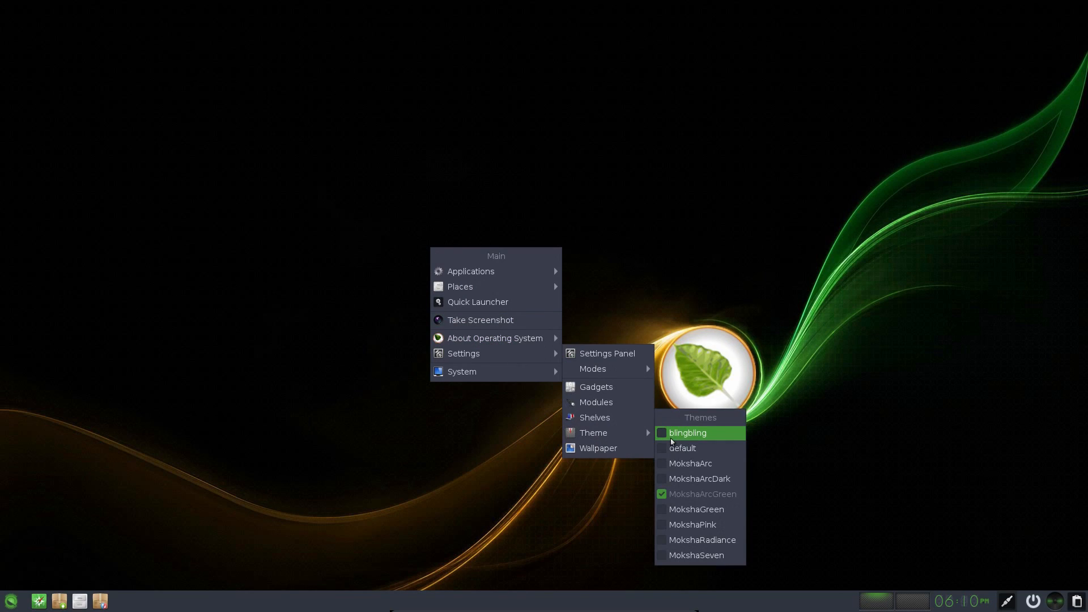
mouse_move(700, 479)
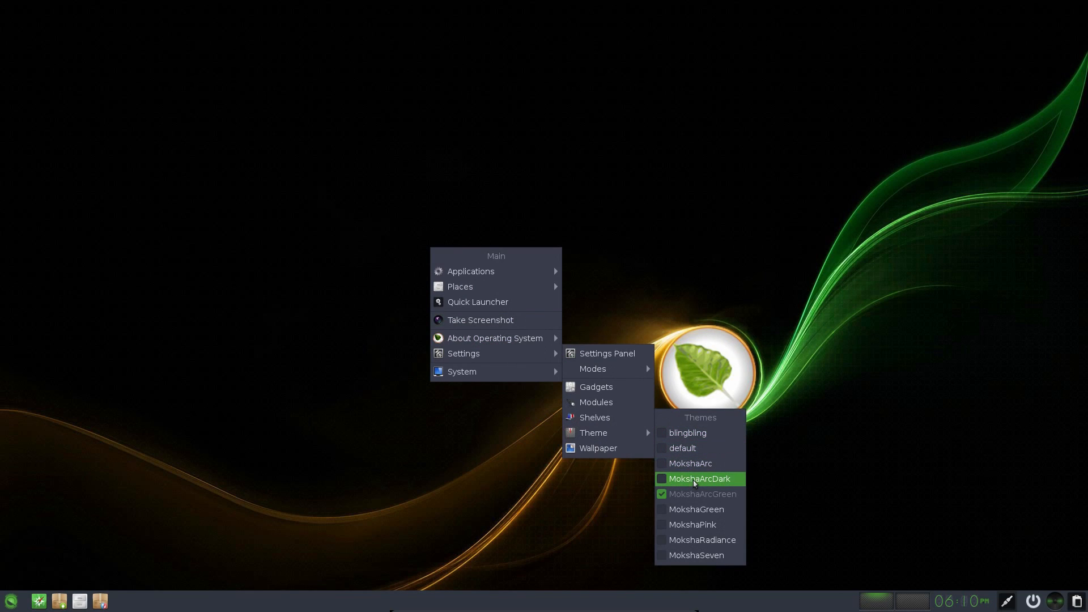
Apply a different Moksha desktop theme from Settings > Theme
click(699, 479)
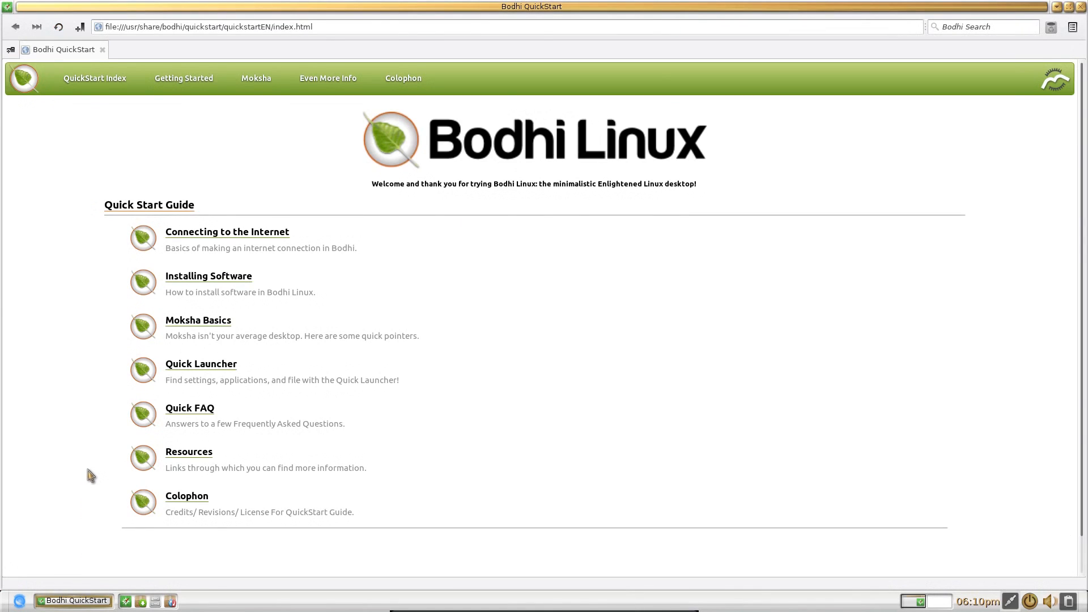
mouse_move(507, 313)
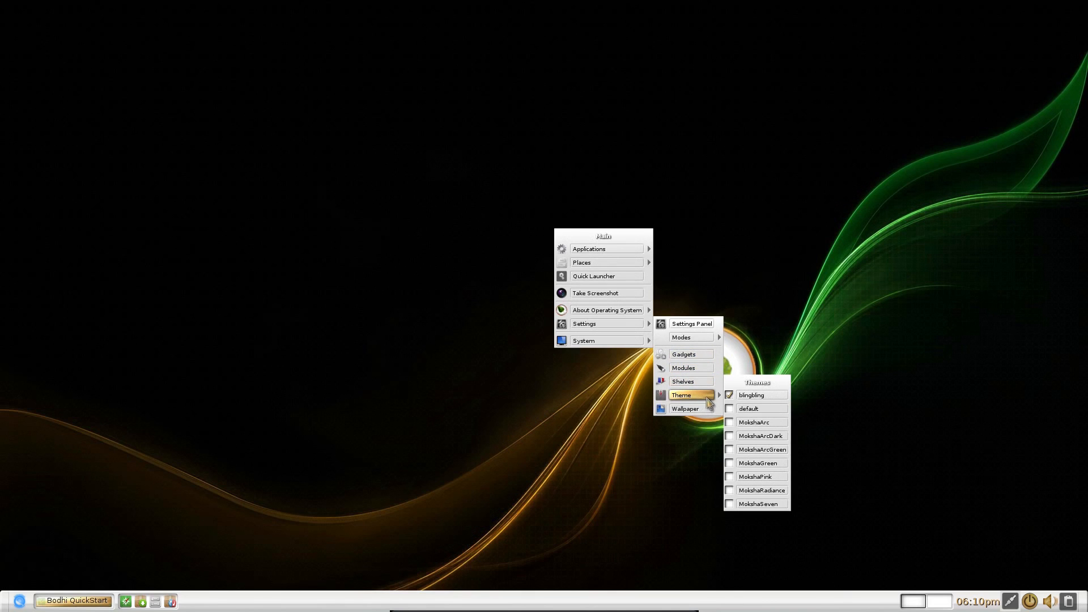
mouse_move(755, 477)
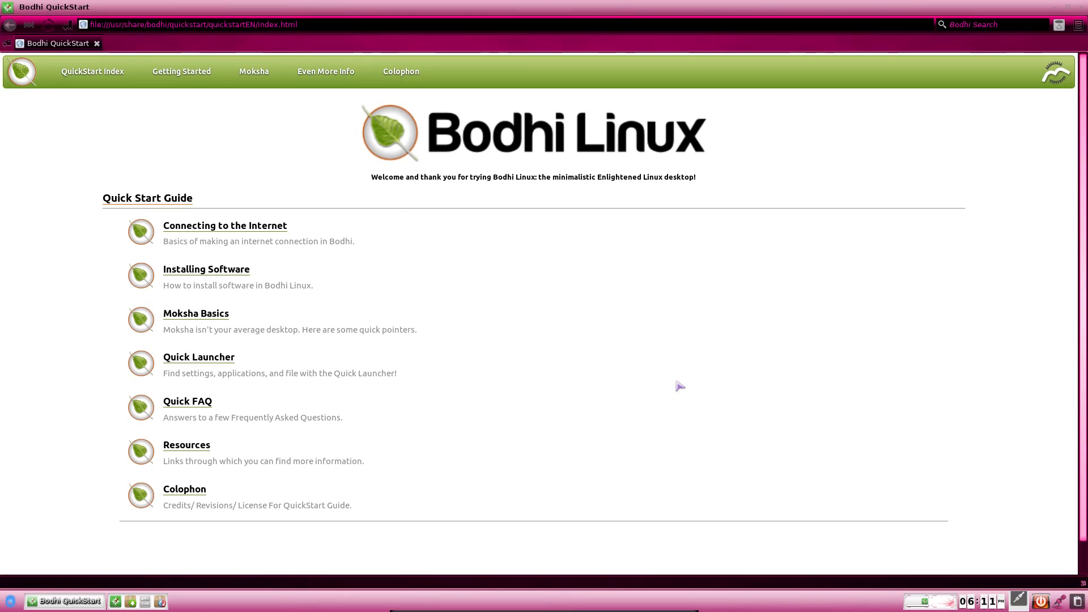
mouse_move(828, 40)
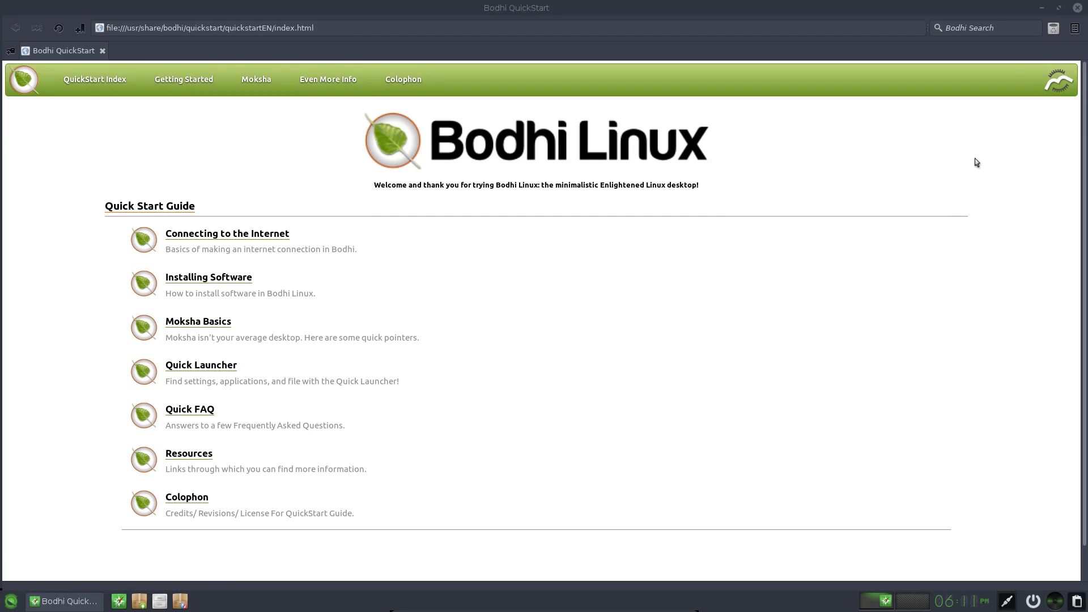
mouse_move(1043, 7)
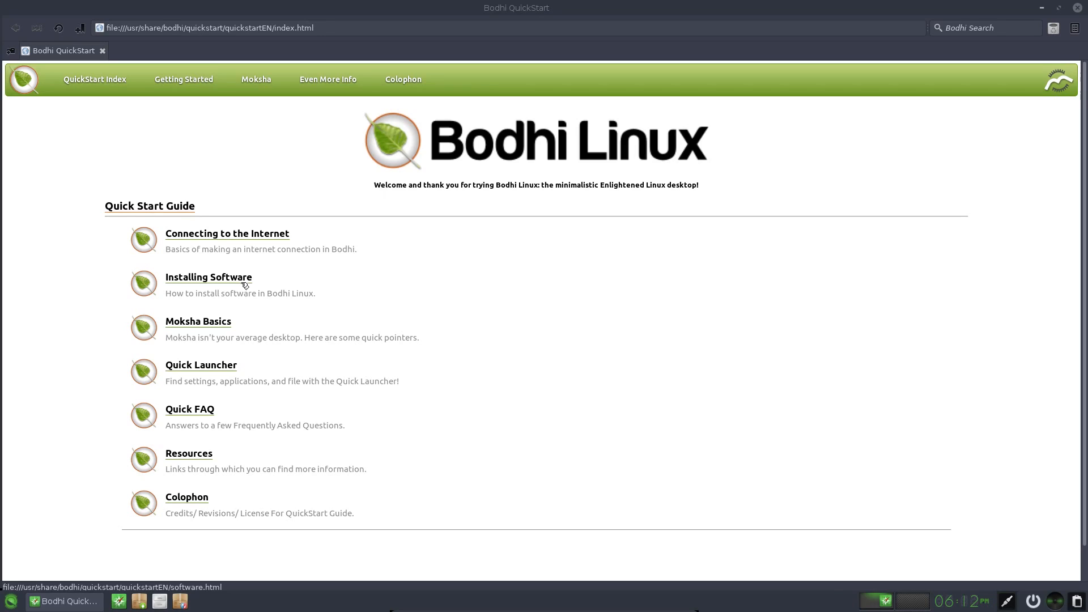
mouse_move(709, 211)
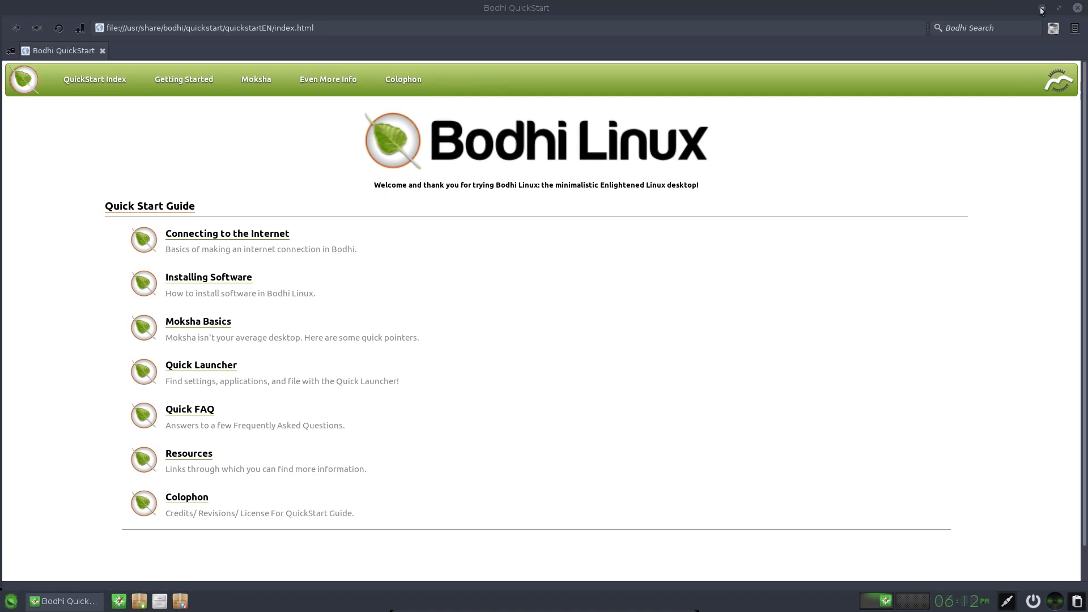
Browse the shelf's gadget list, then its Position and 32-pixel Size settings
click(1058, 7)
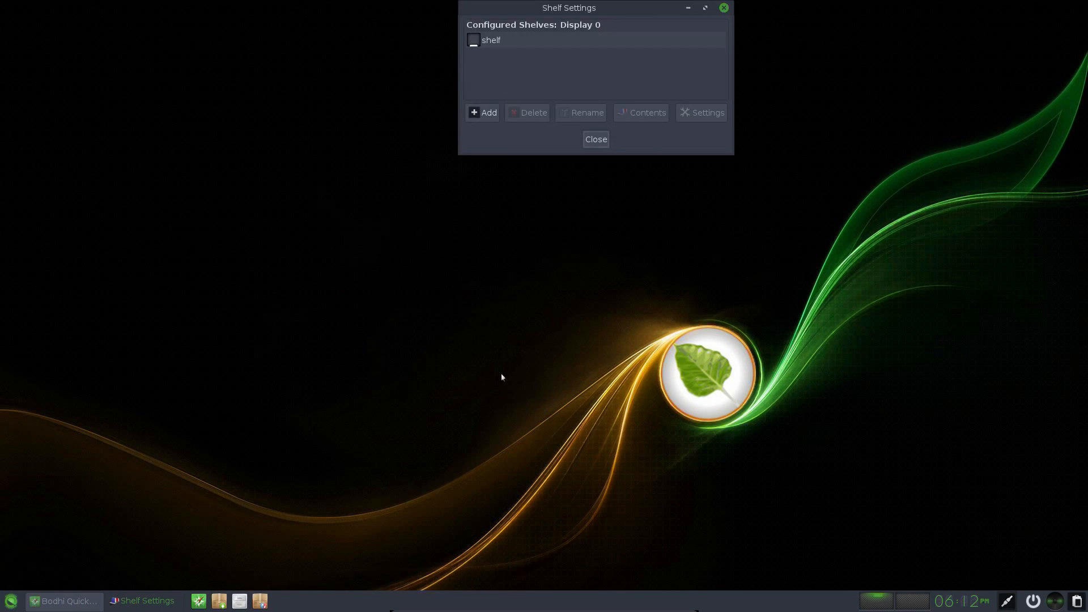
mouse_move(553, 53)
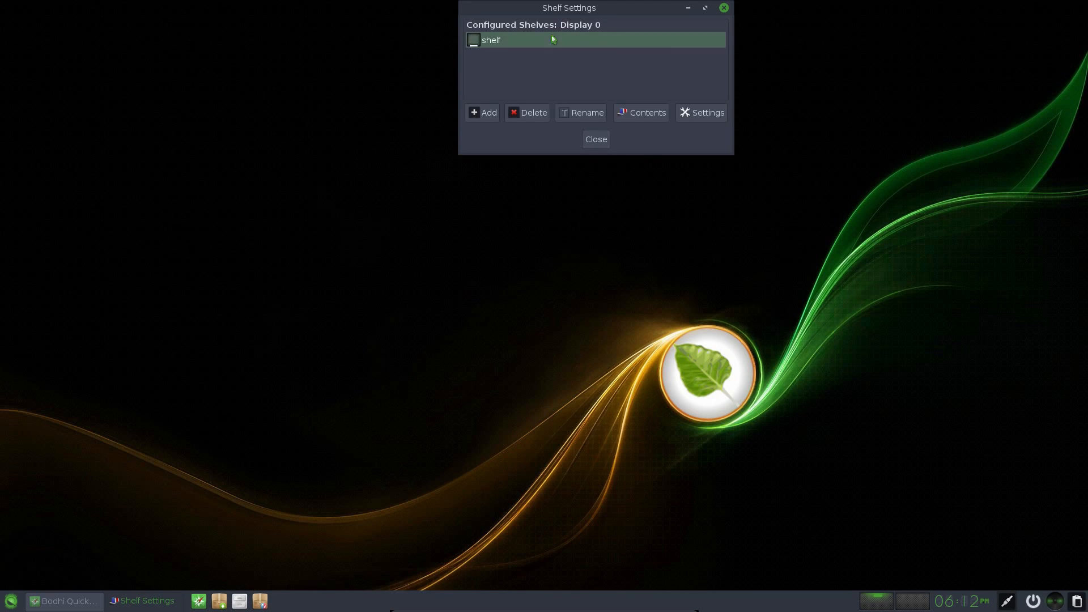
click(640, 112)
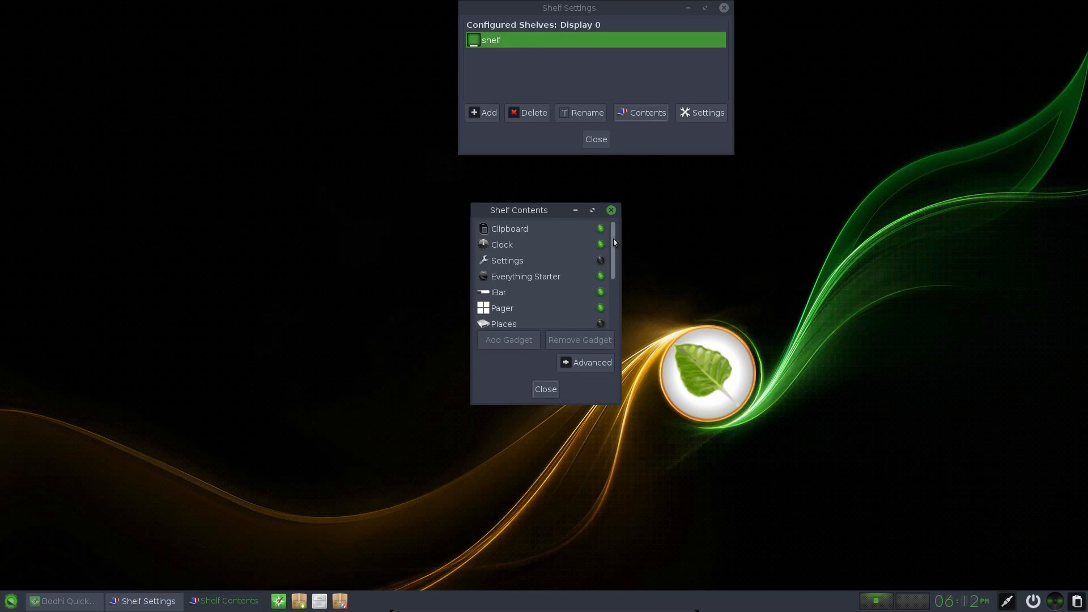
scroll(down, 3)
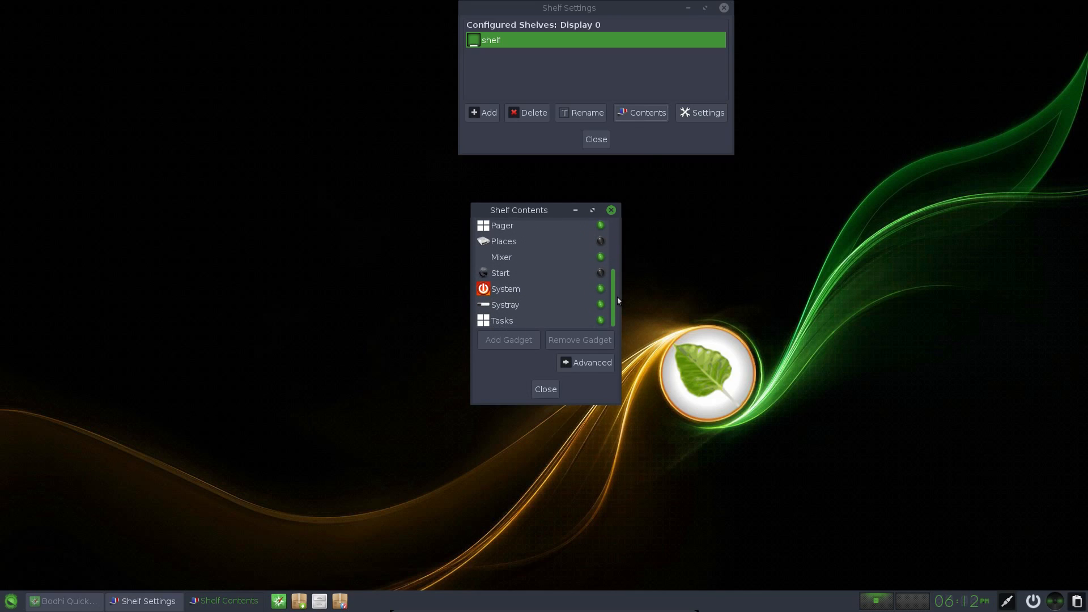
mouse_move(569, 345)
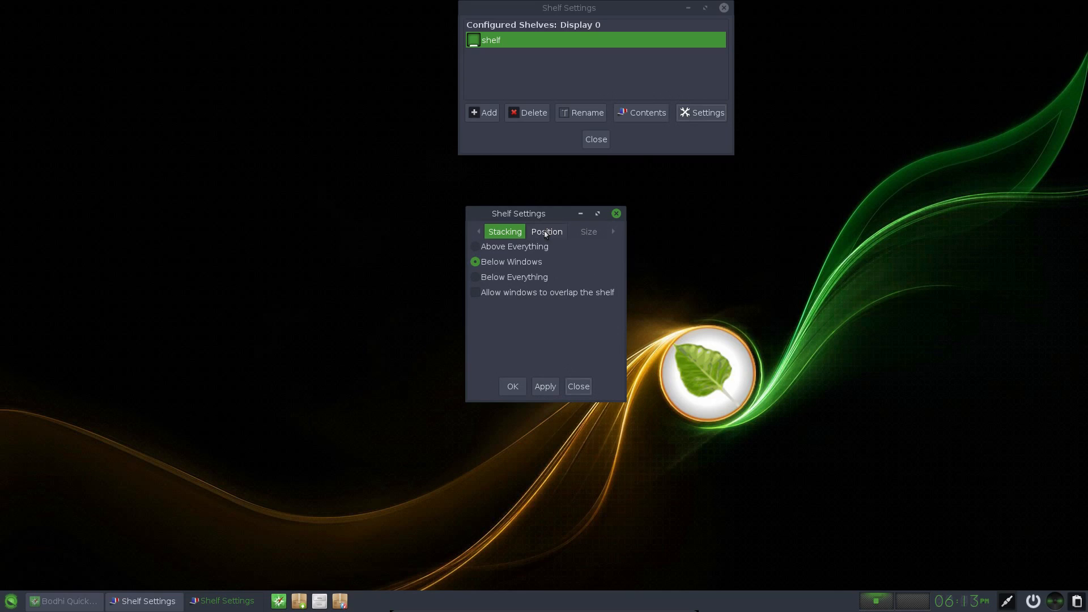
click(547, 232)
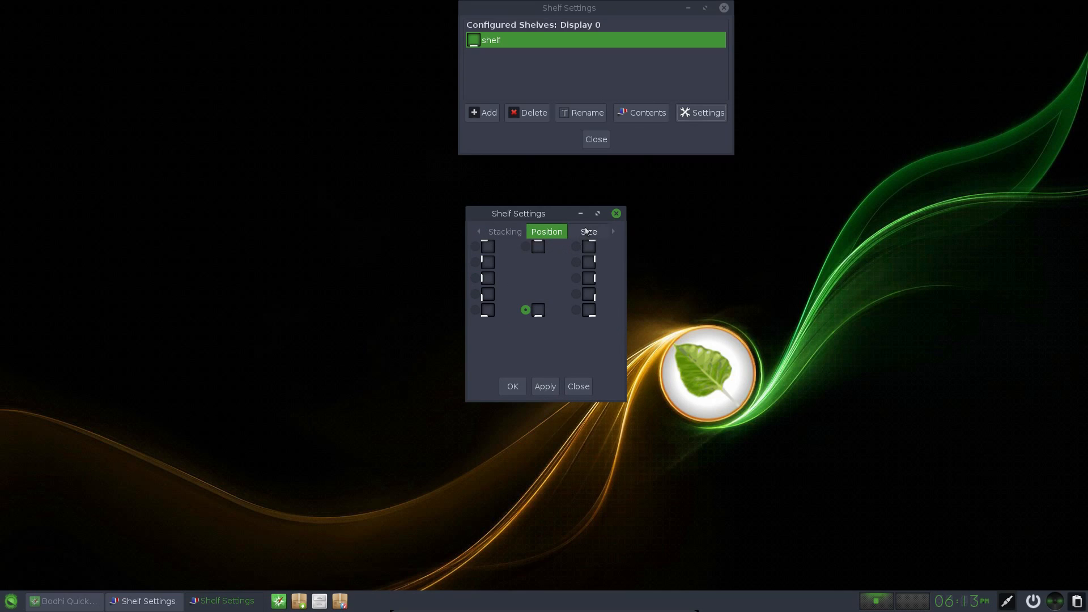
click(587, 232)
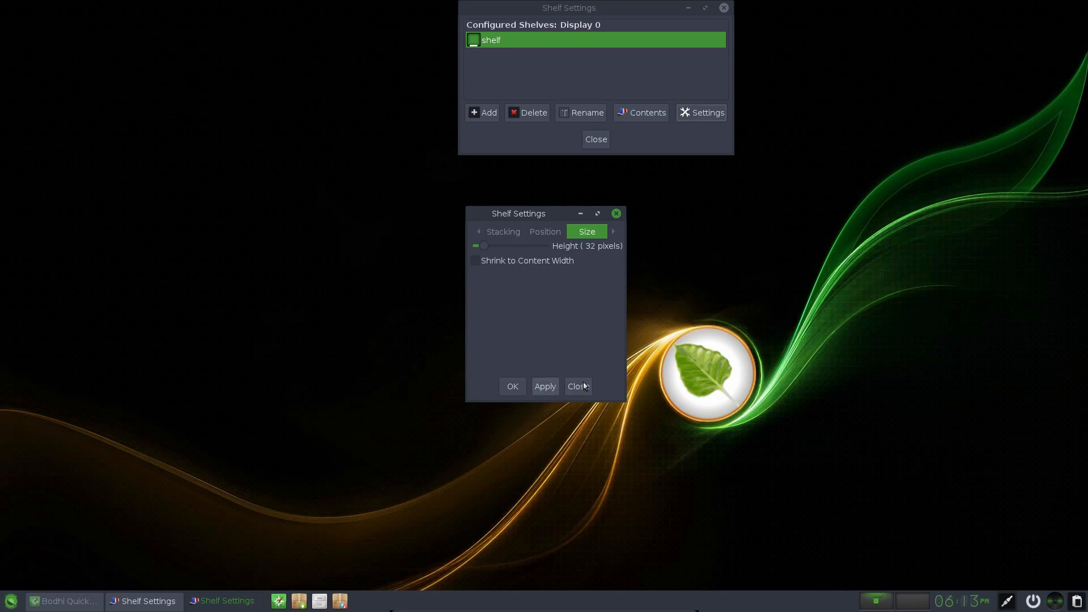
mouse_move(584, 319)
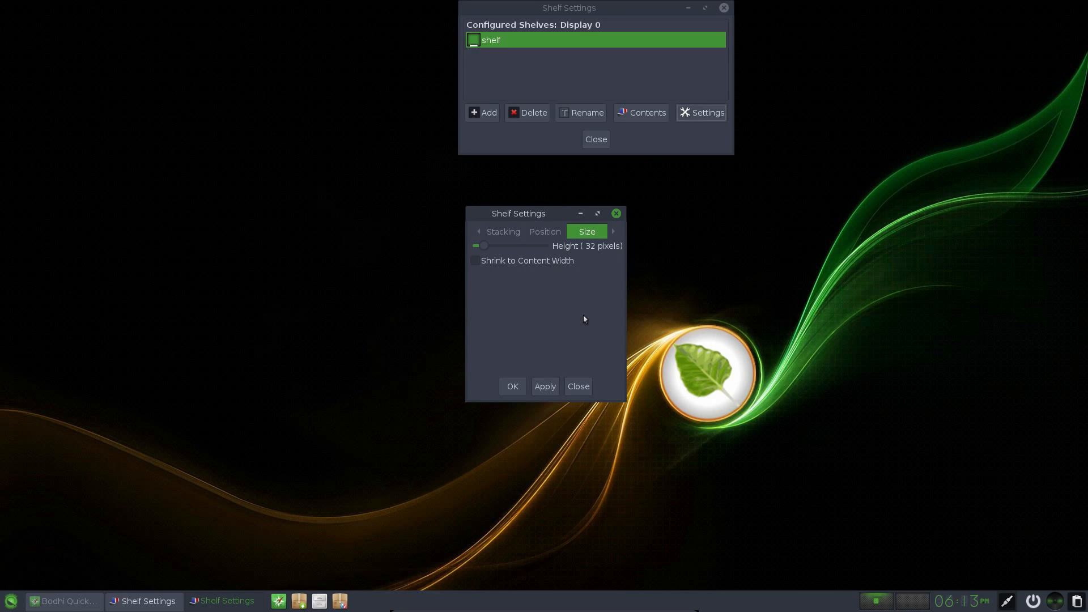
Create a new Shelf #1 and add the Start gadget to it
click(483, 113)
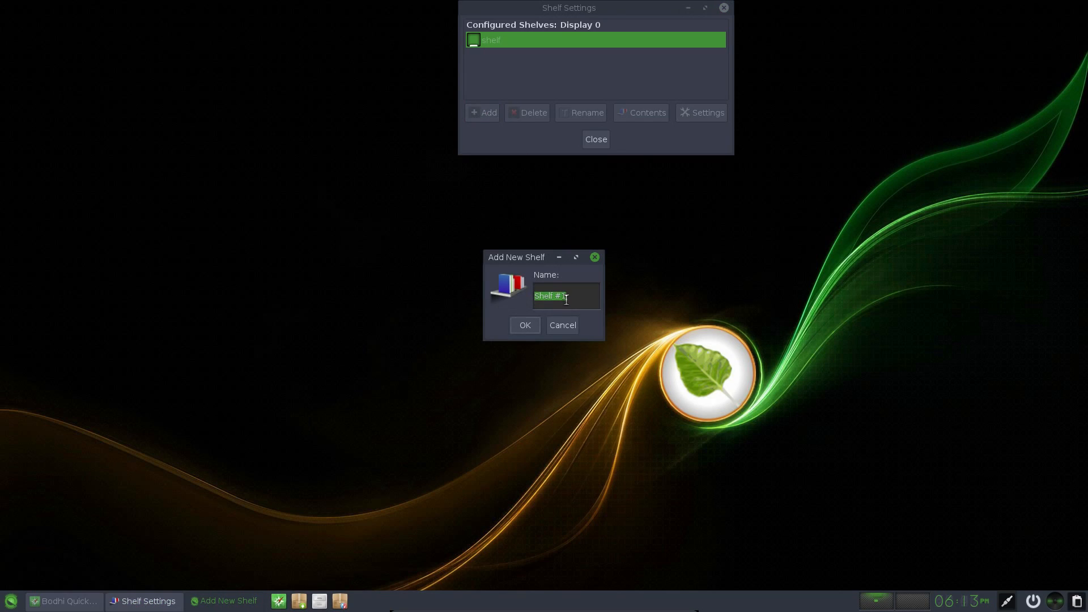
click(525, 325)
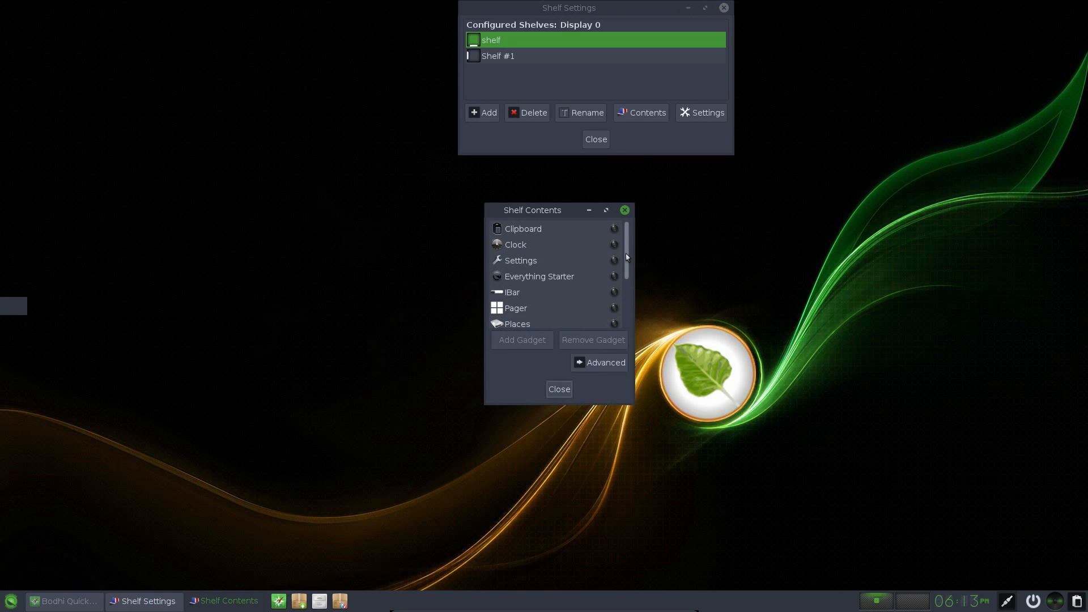
scroll(down, 3)
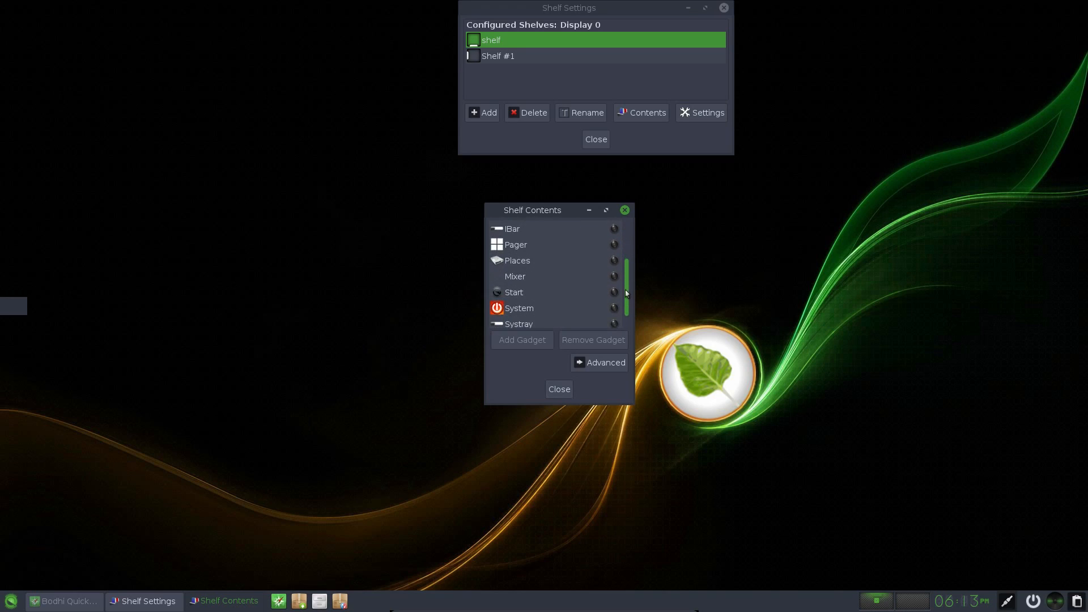
scroll(down, 3)
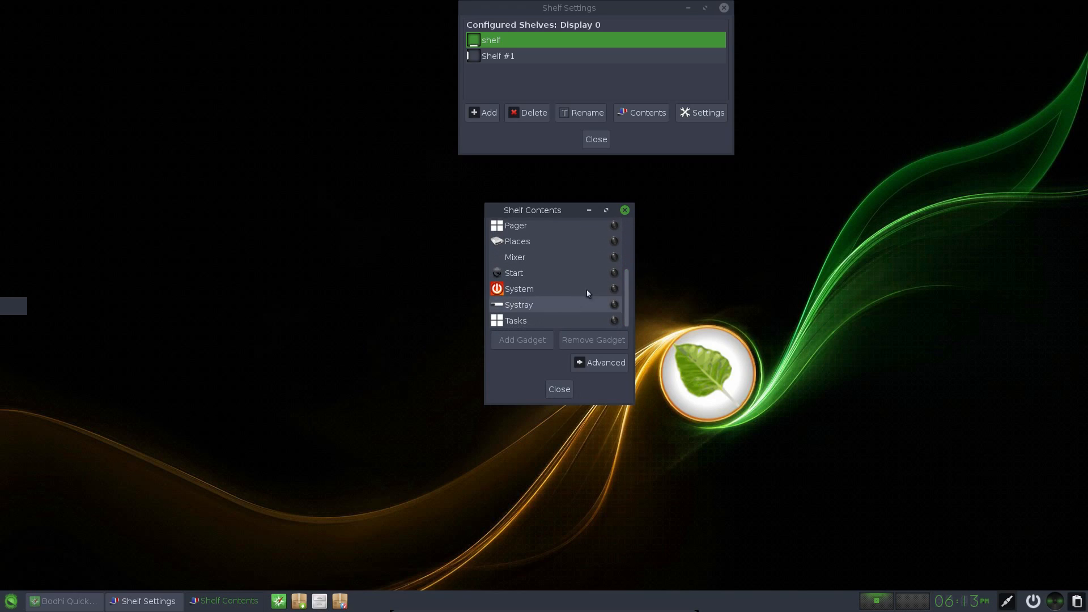
click(514, 272)
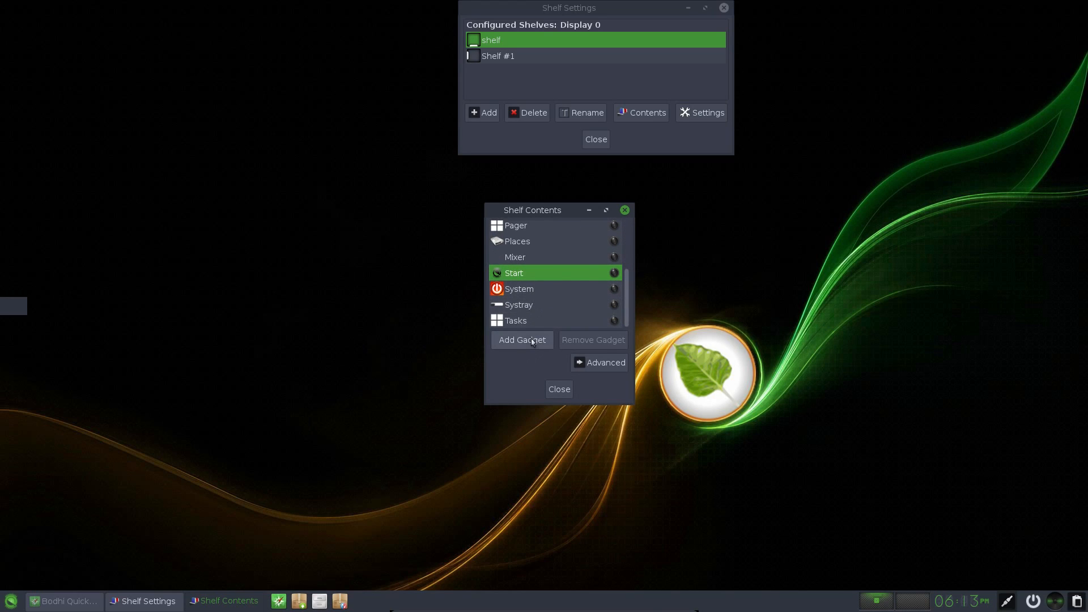
click(13, 306)
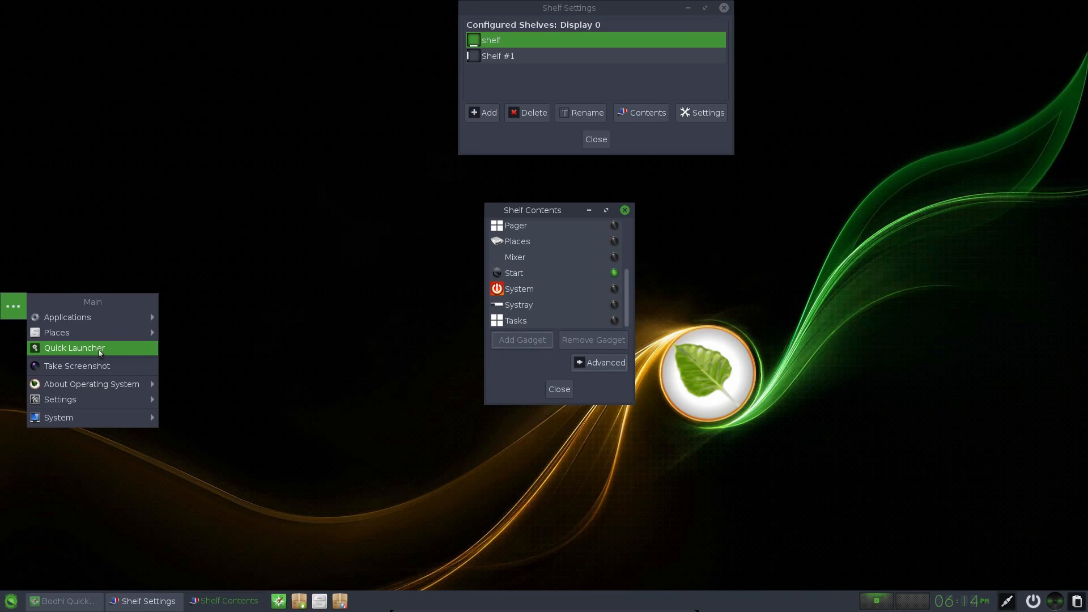
Select Shelf #1 and delete it, confirming the deletion
click(596, 56)
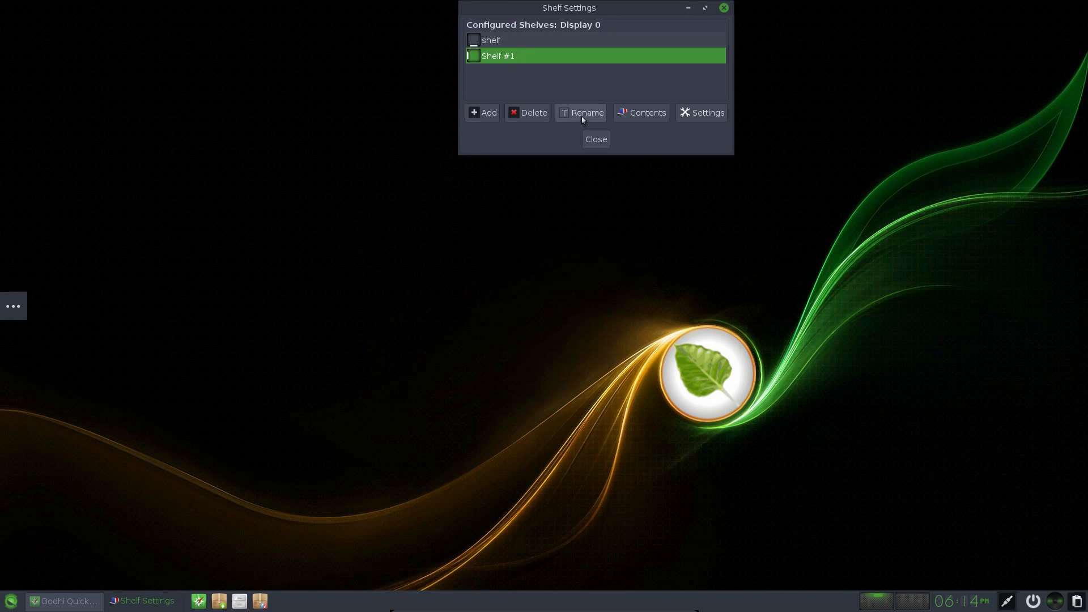
click(528, 112)
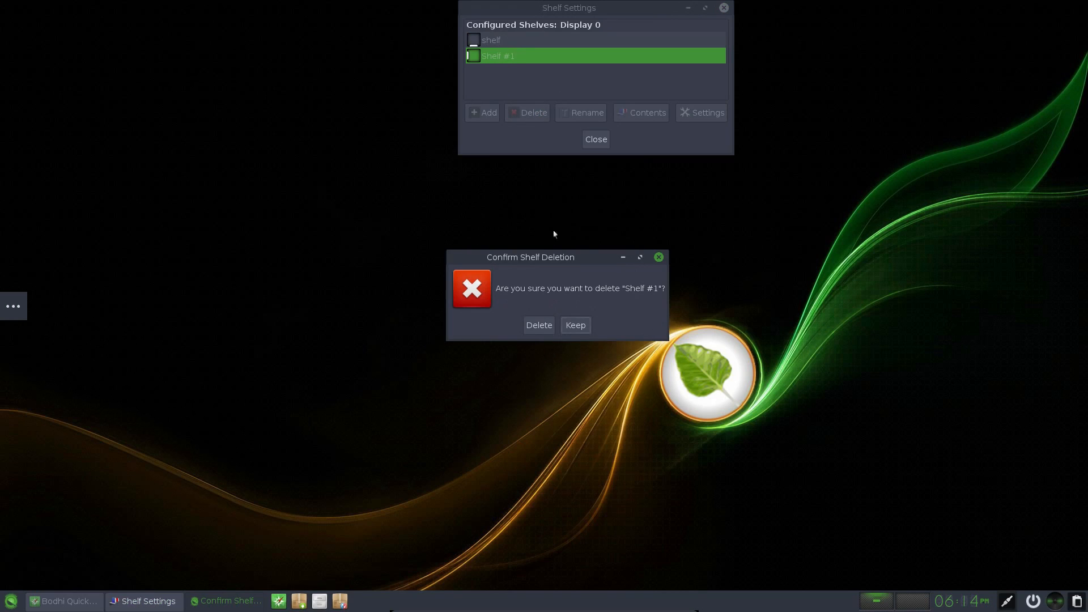
click(539, 325)
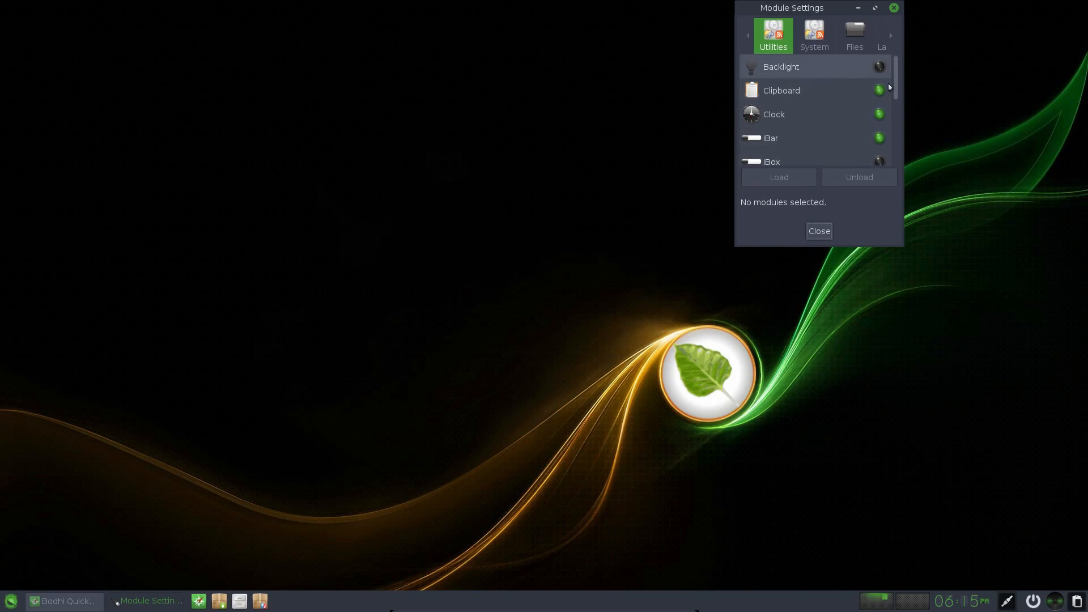
Browse Utilities modules like Clipboard, then System and Files, and close Module Settings
click(782, 90)
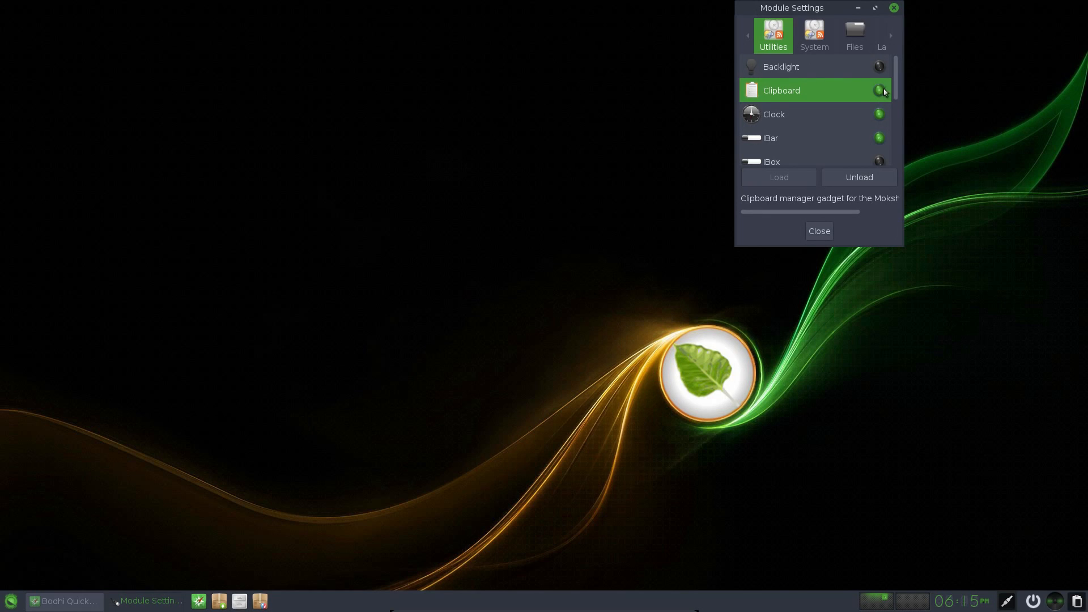
scroll(down, 3)
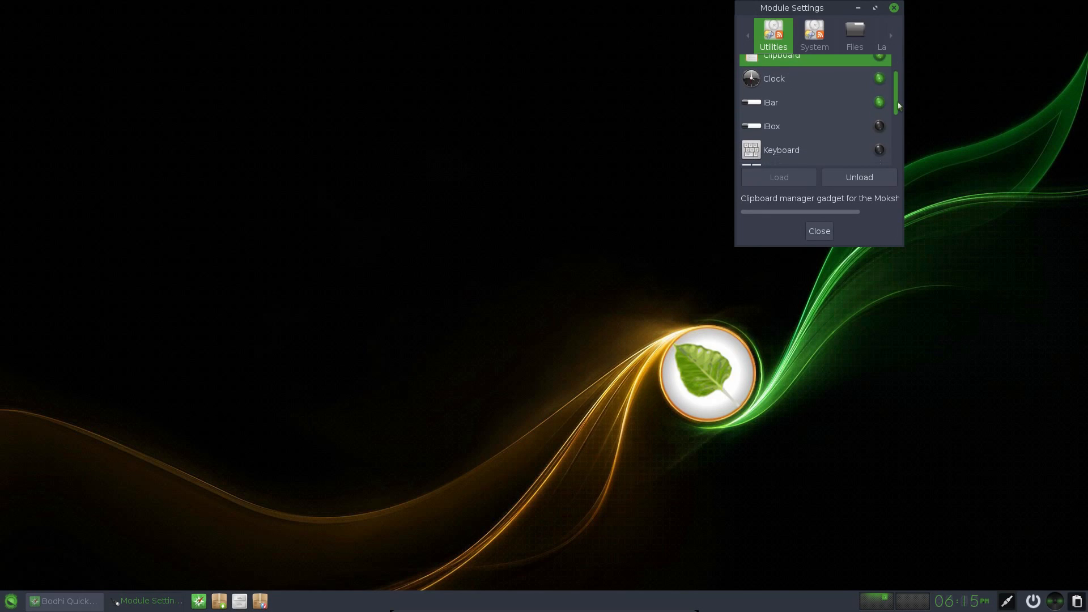
click(814, 34)
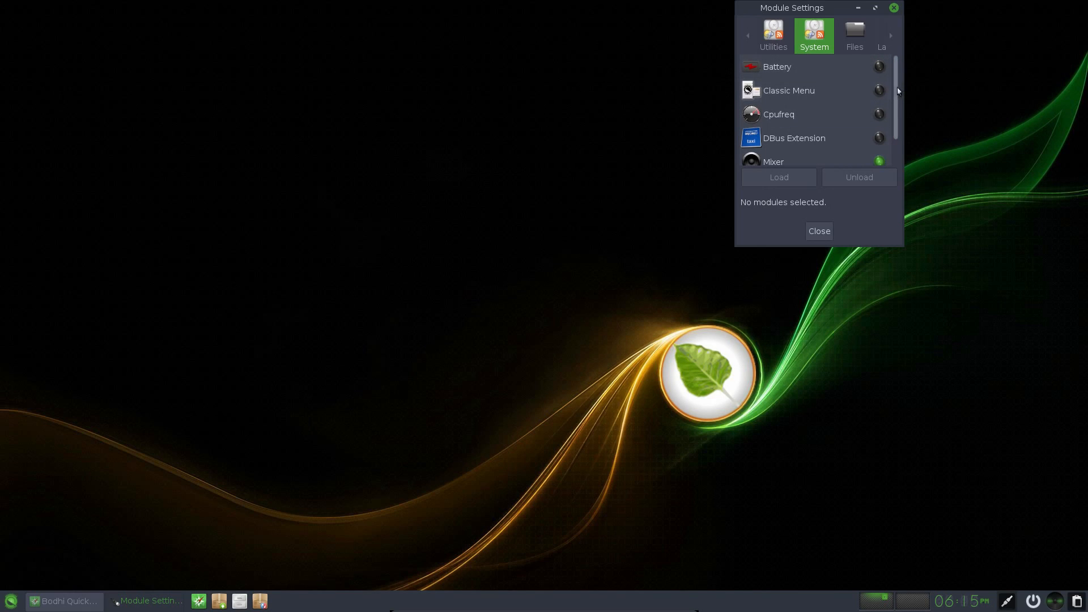
click(854, 35)
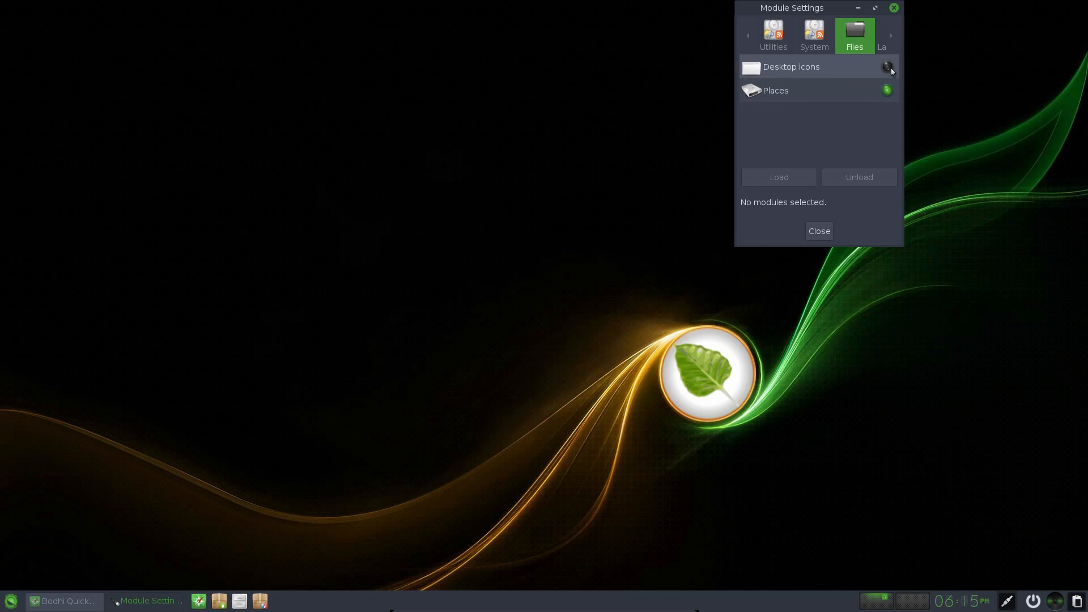
click(890, 35)
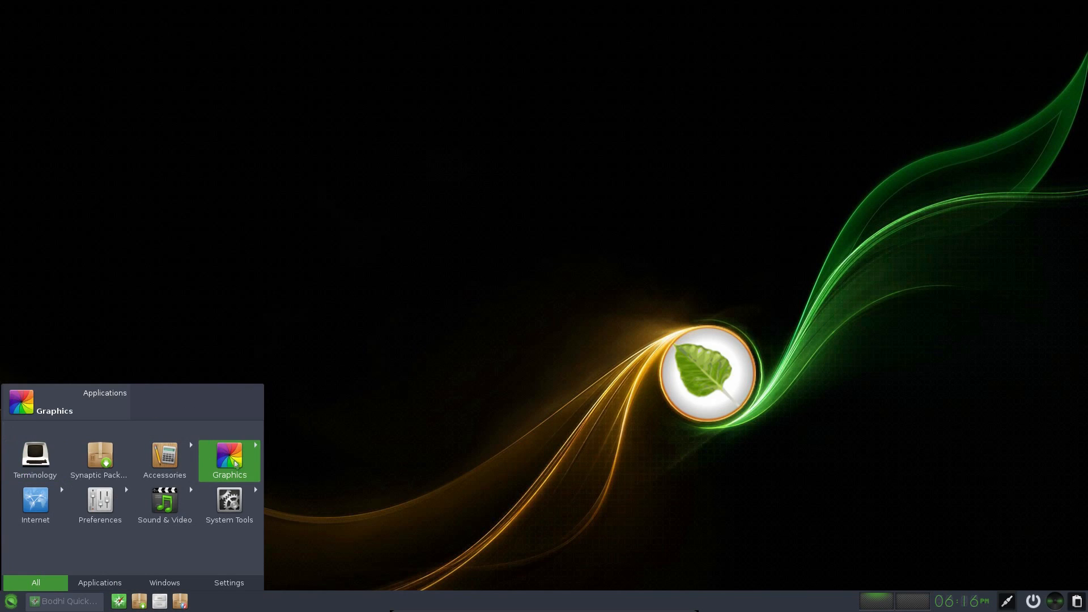
Launch and close Ephoto, then search 'mid' in the launcher and start Midori
click(229, 461)
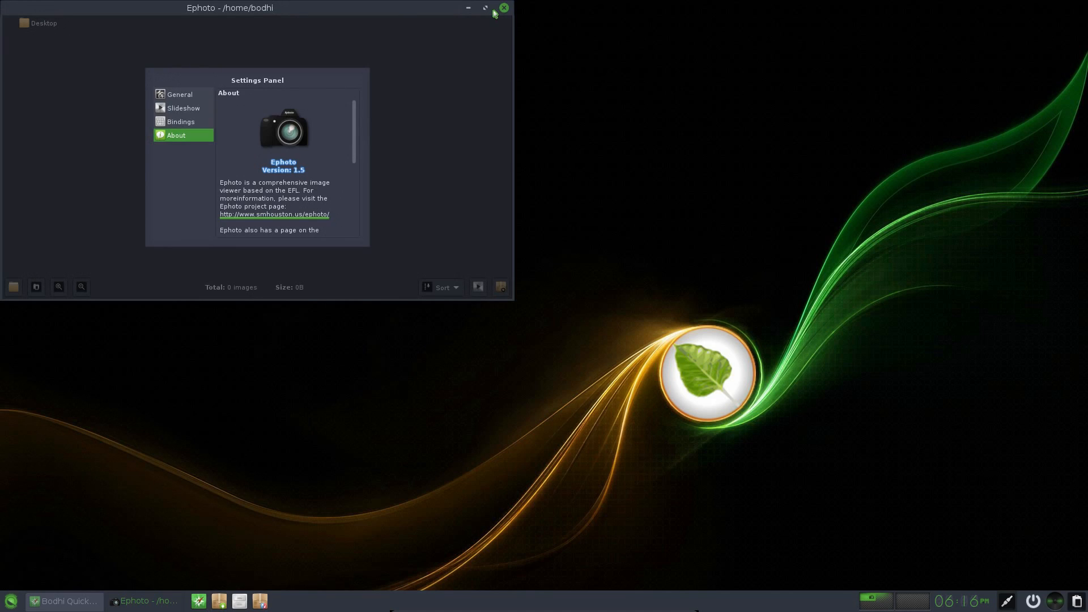
click(504, 8)
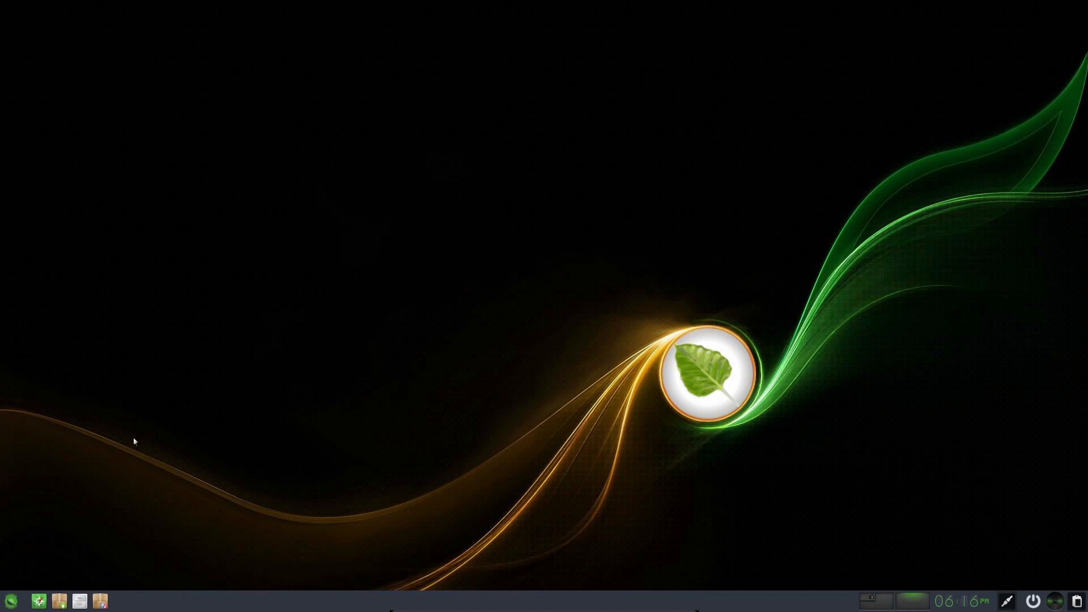
click(10, 600)
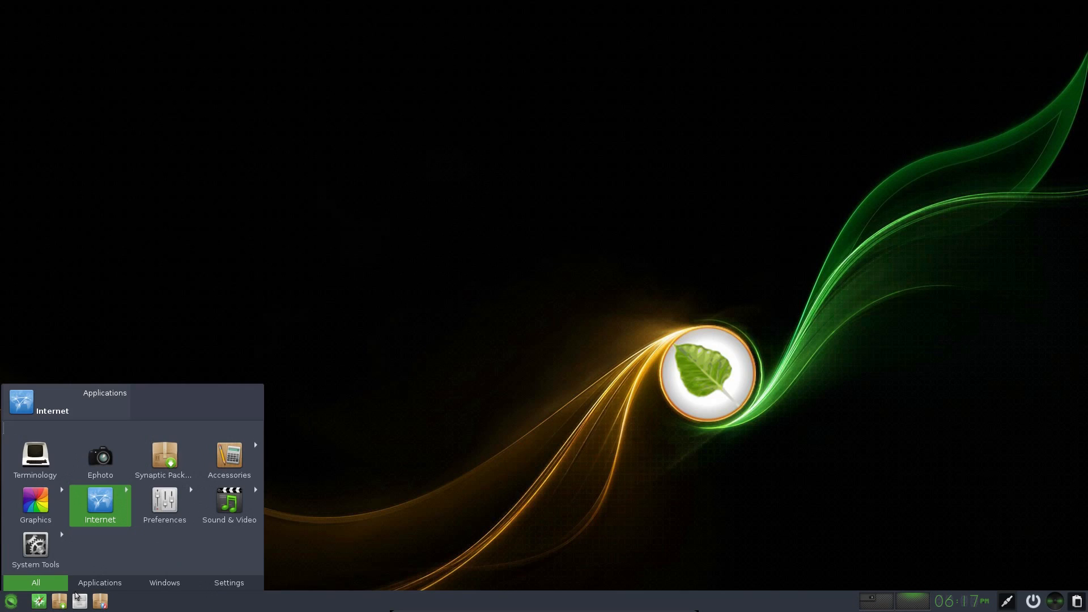
text(mid)
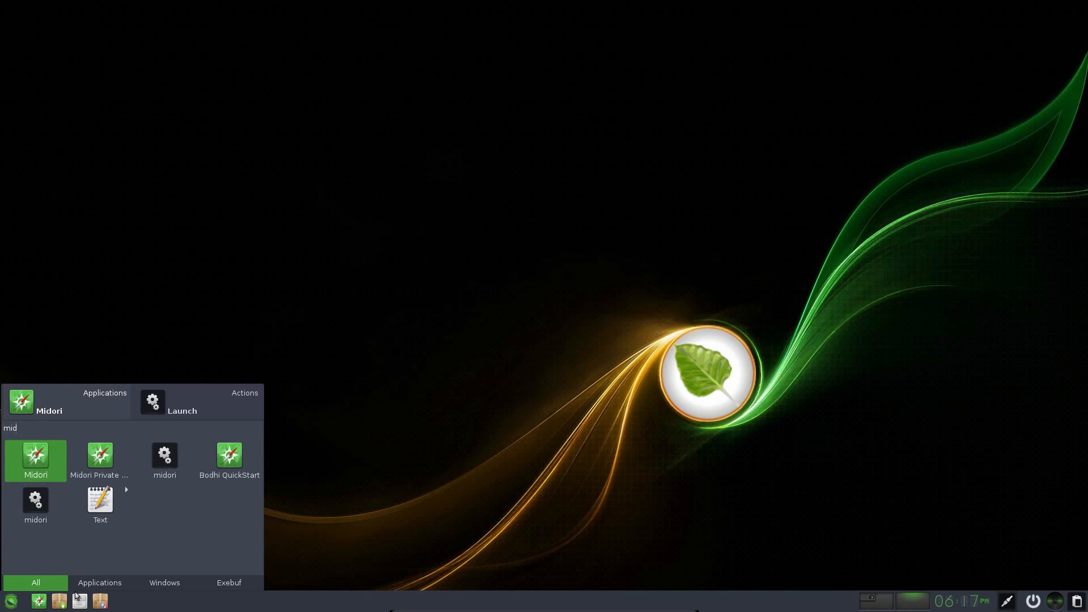
click(229, 458)
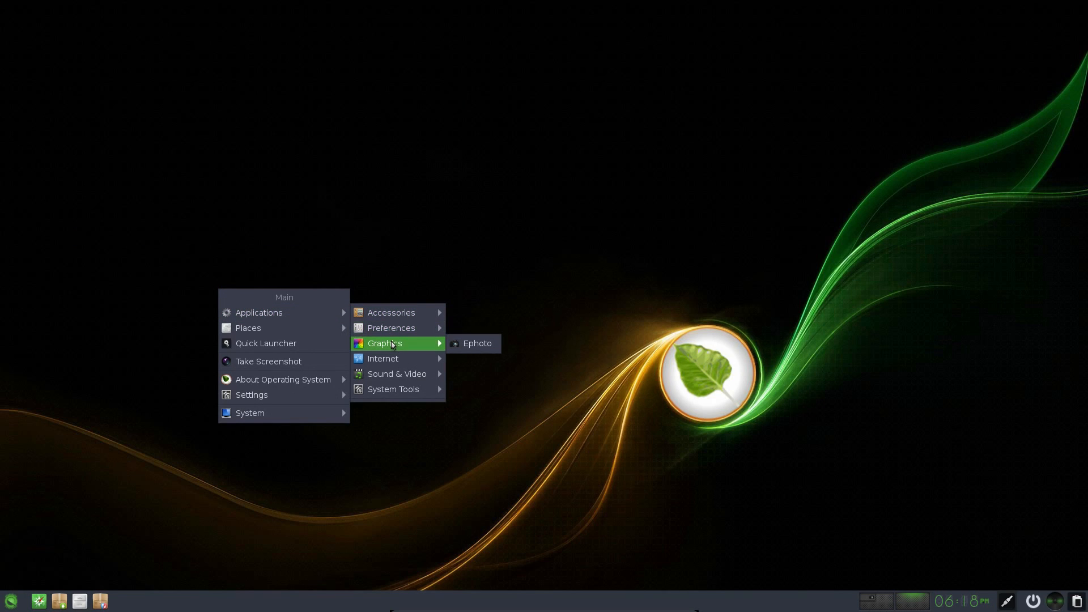
mouse_move(396, 374)
text(libre)
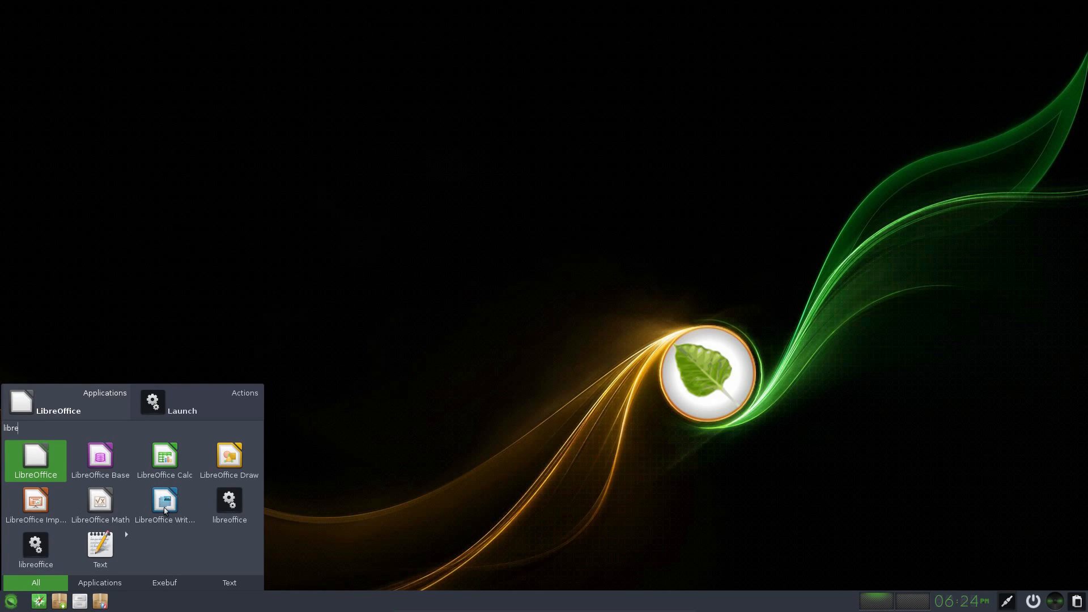
Launch LibreOffice Writer, then search 'cal' to open Calc and close its blank sheet
click(35, 460)
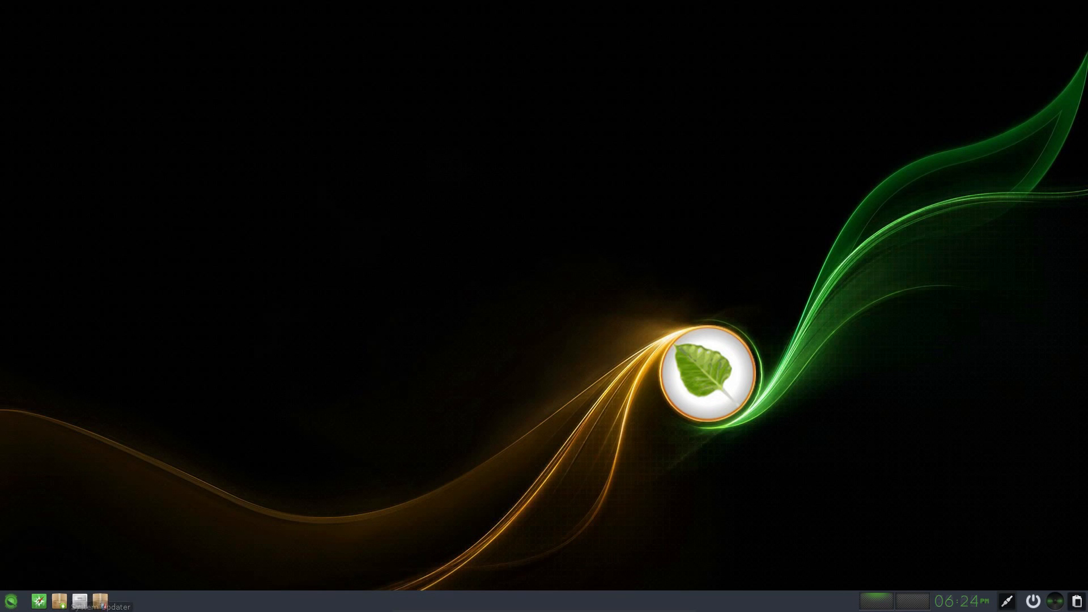
click(9, 601)
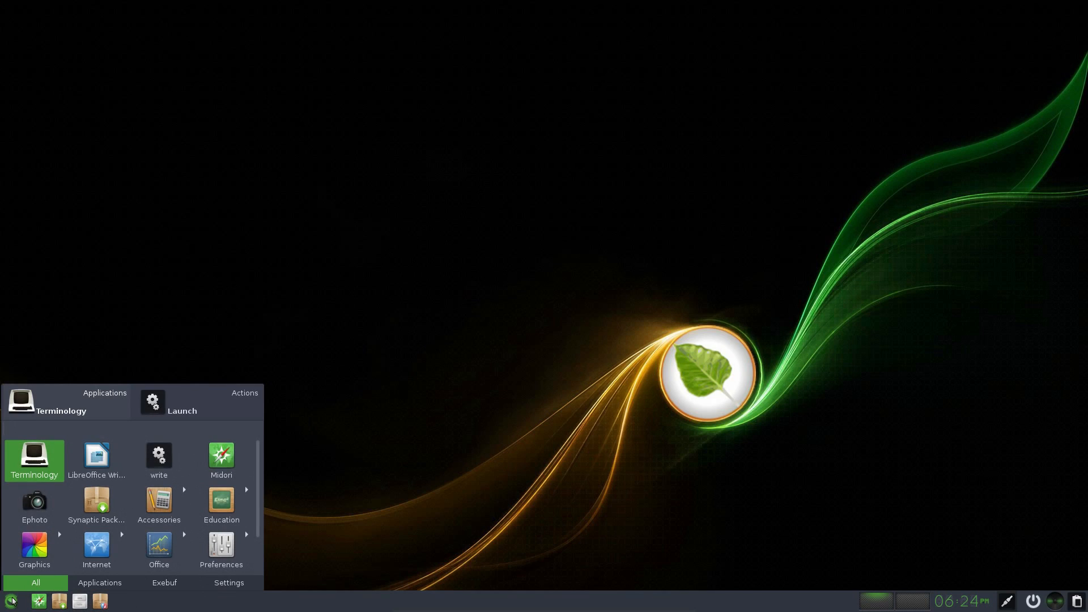
text(cal)
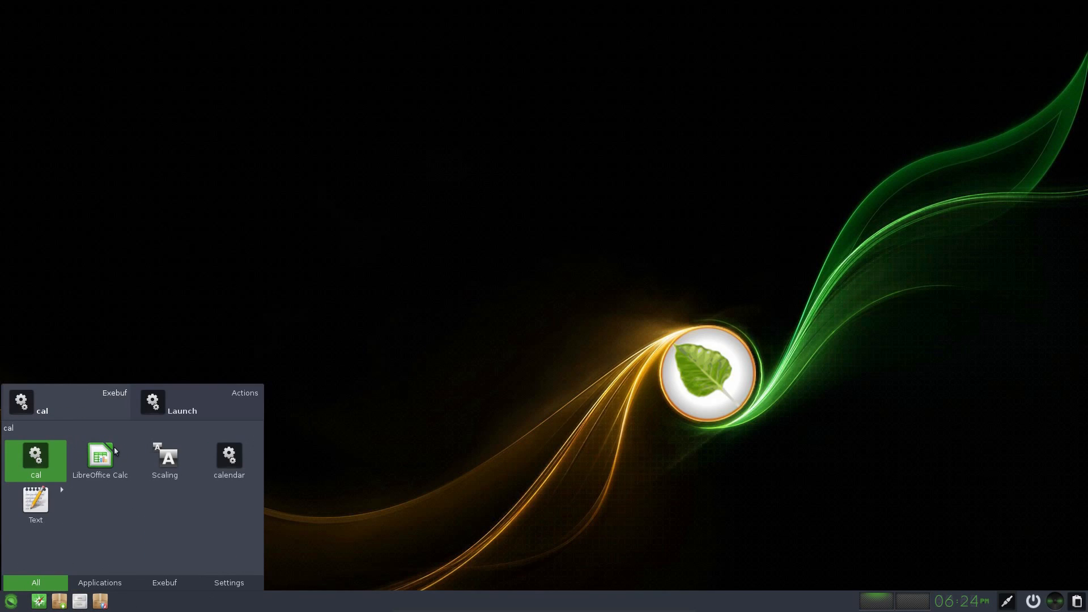
click(100, 458)
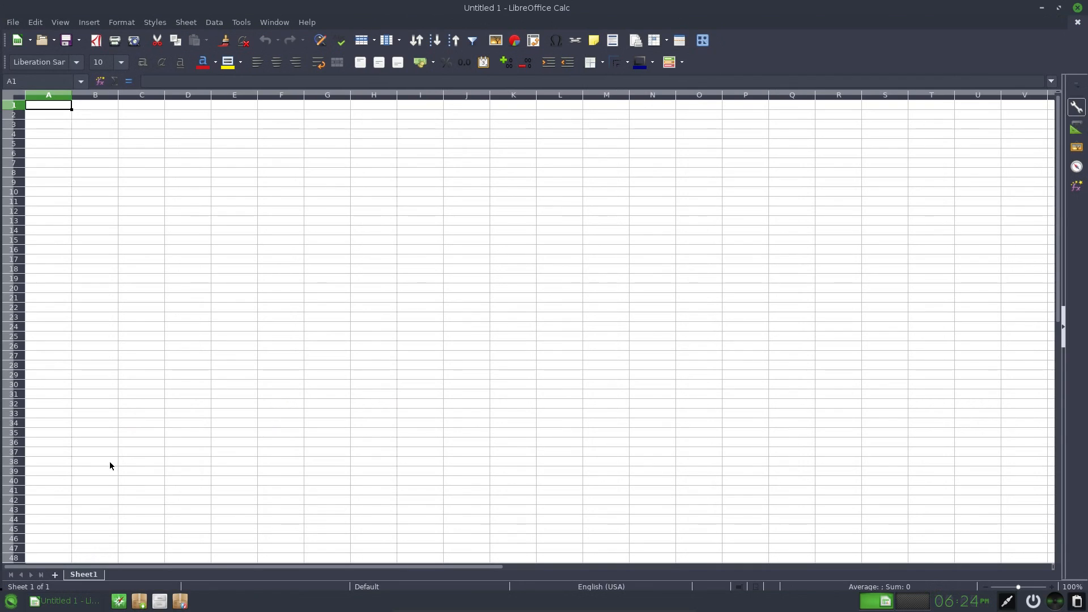
mouse_move(115, 466)
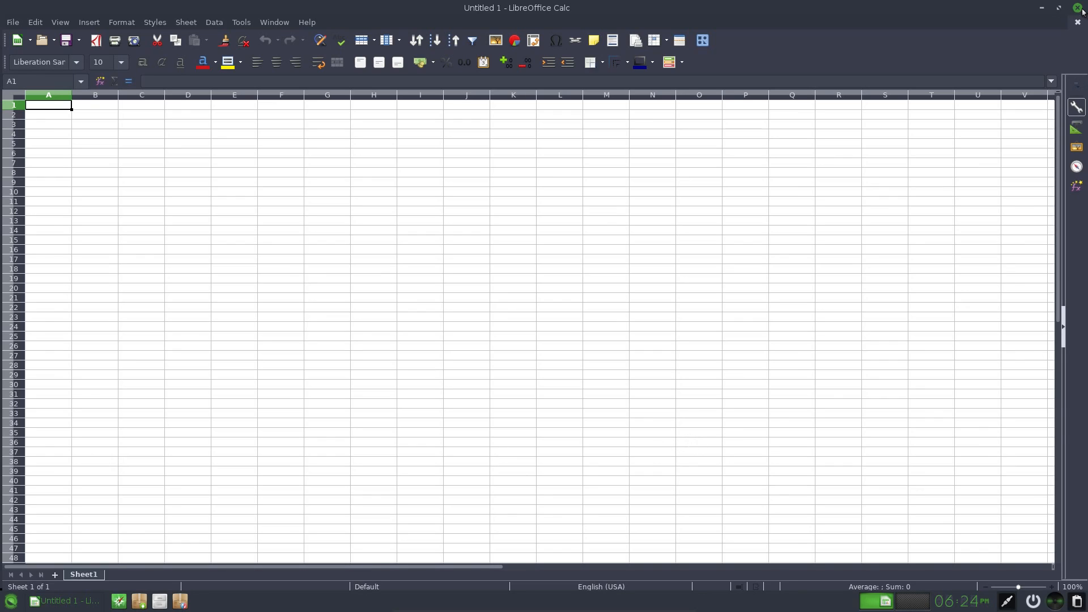
click(1080, 8)
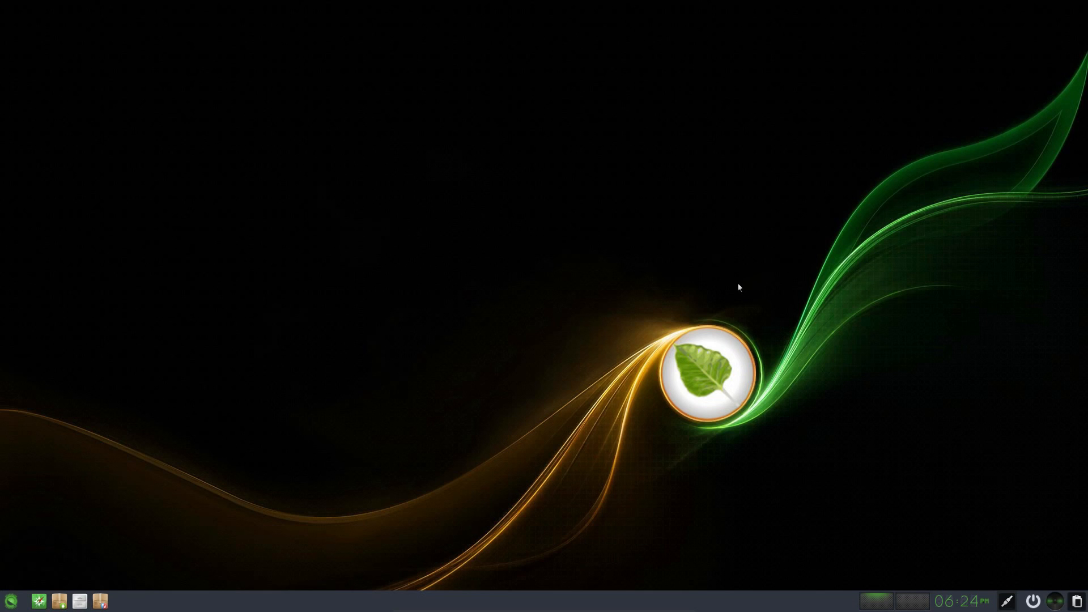